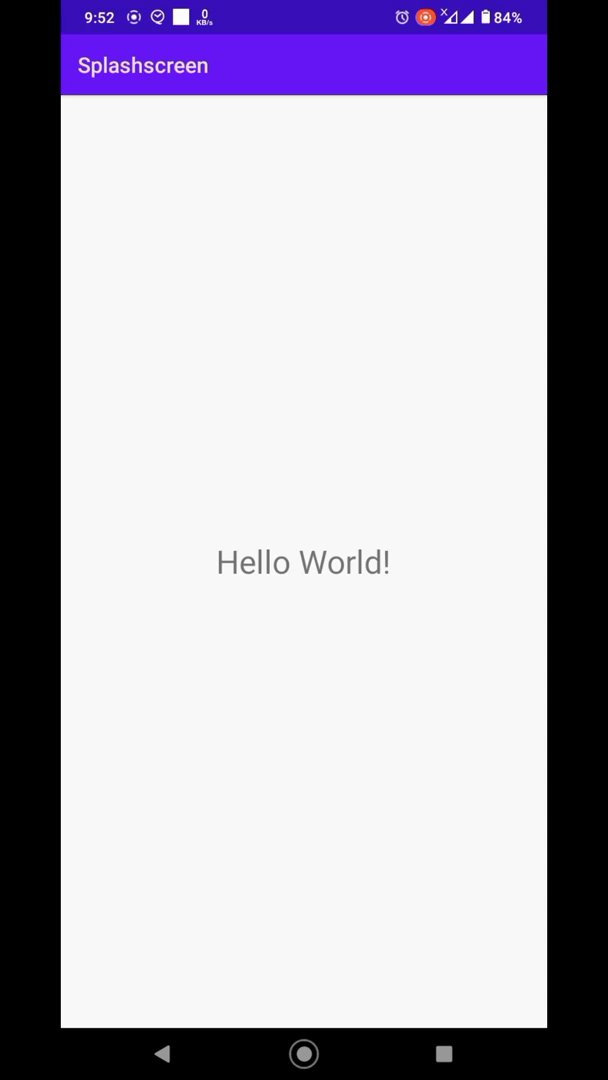
Launch CodeAssist from the home screen to its empty projects list.
{"action": "left_click", "coordinate": [304, 1054]}
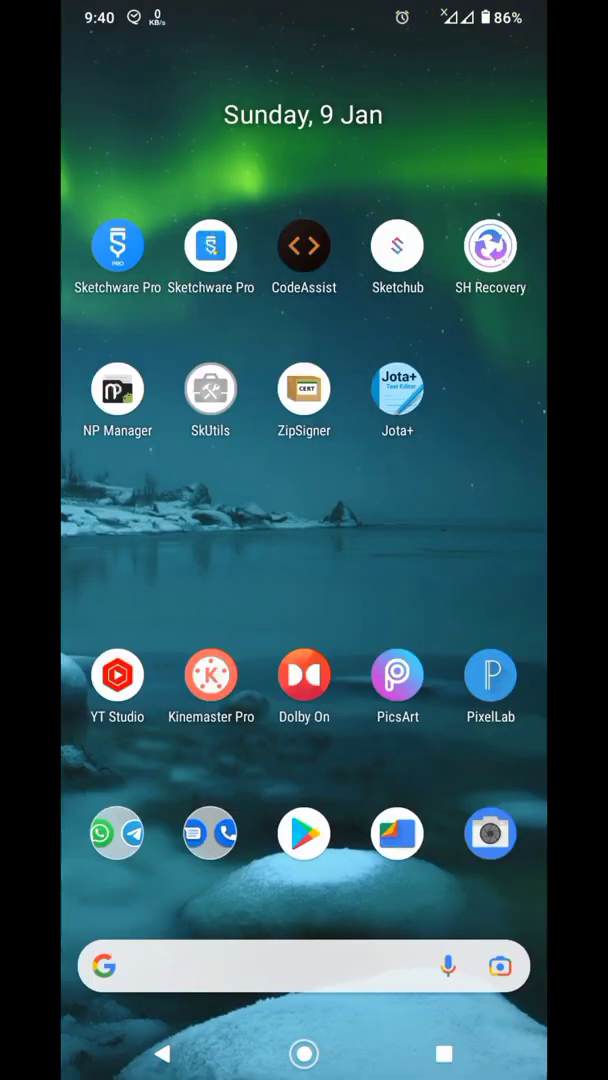
{"action": "left_click", "coordinate": [304, 245]}
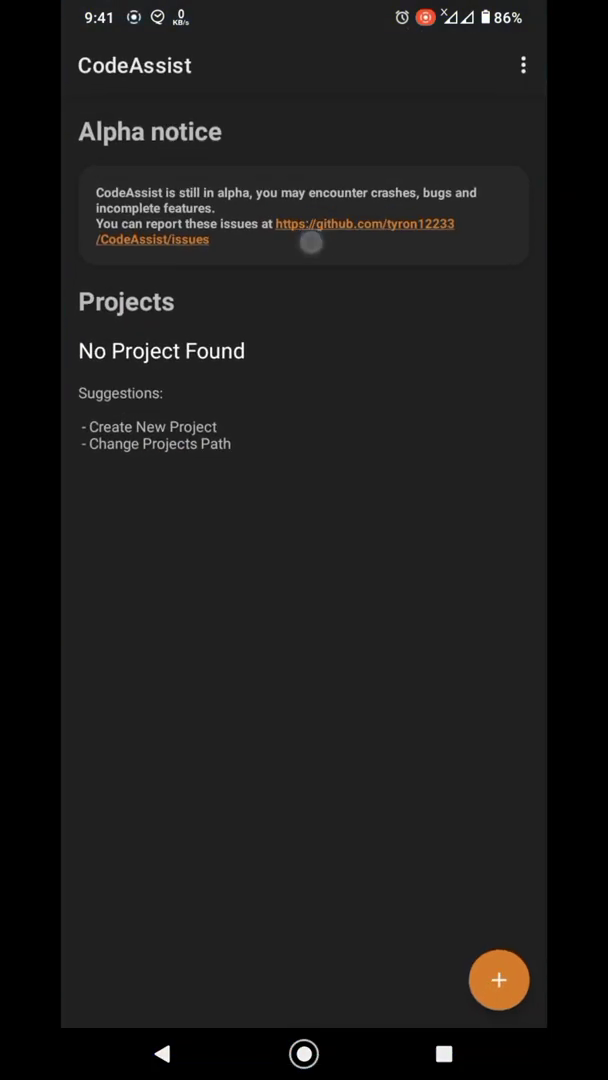
Create a new Java project 'Splashscreen' with package jokhio.example.splash, minimum API 16, from a template.
{"action": "left_click", "coordinate": [498, 979]}
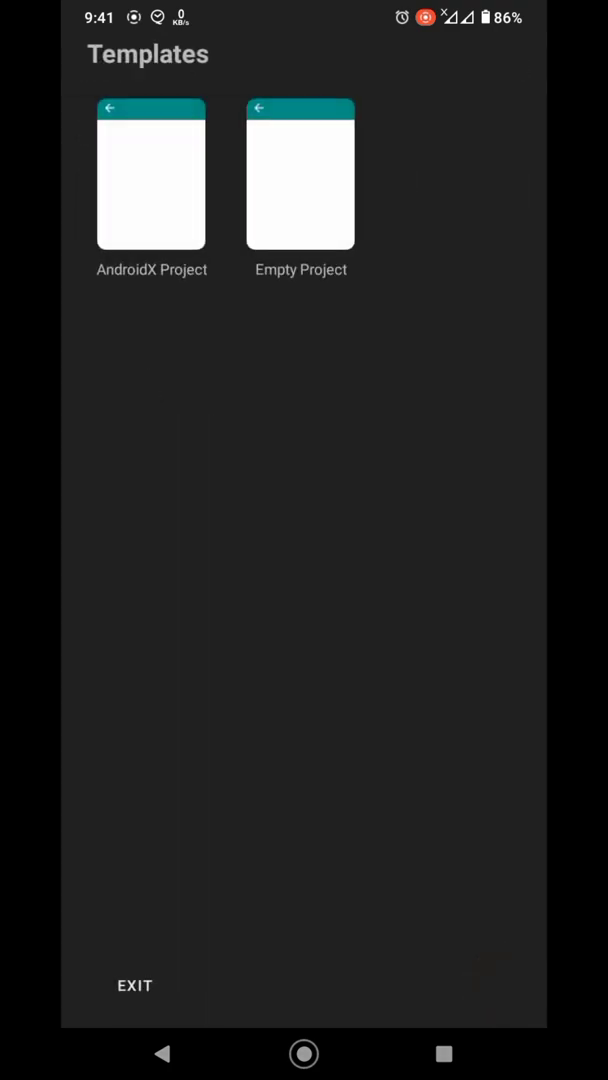
{"action": "left_click", "coordinate": [151, 175]}
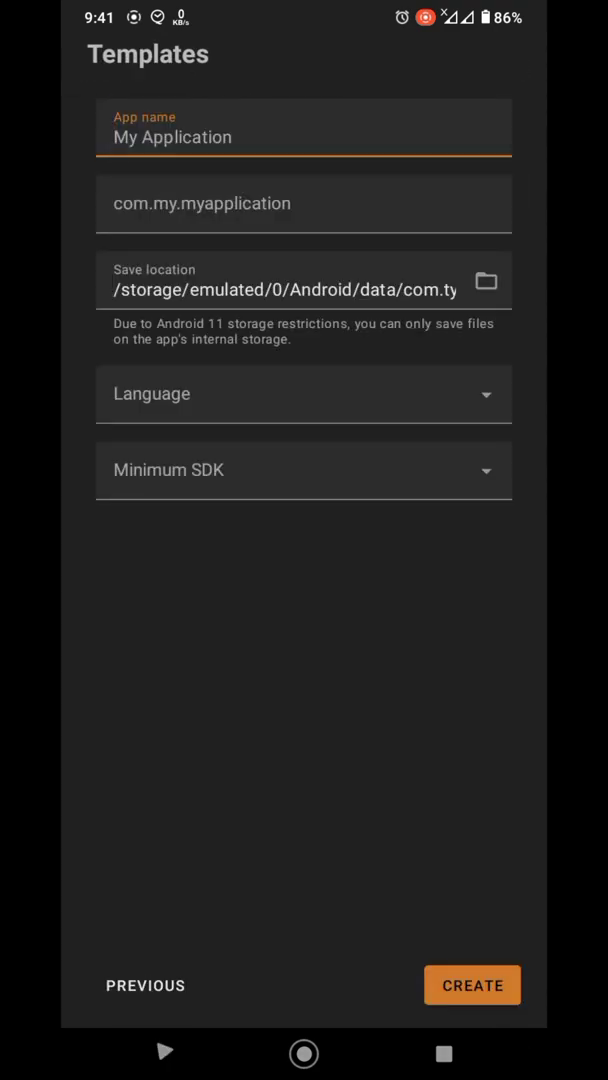
{"action": "type", "text": "Spl"}
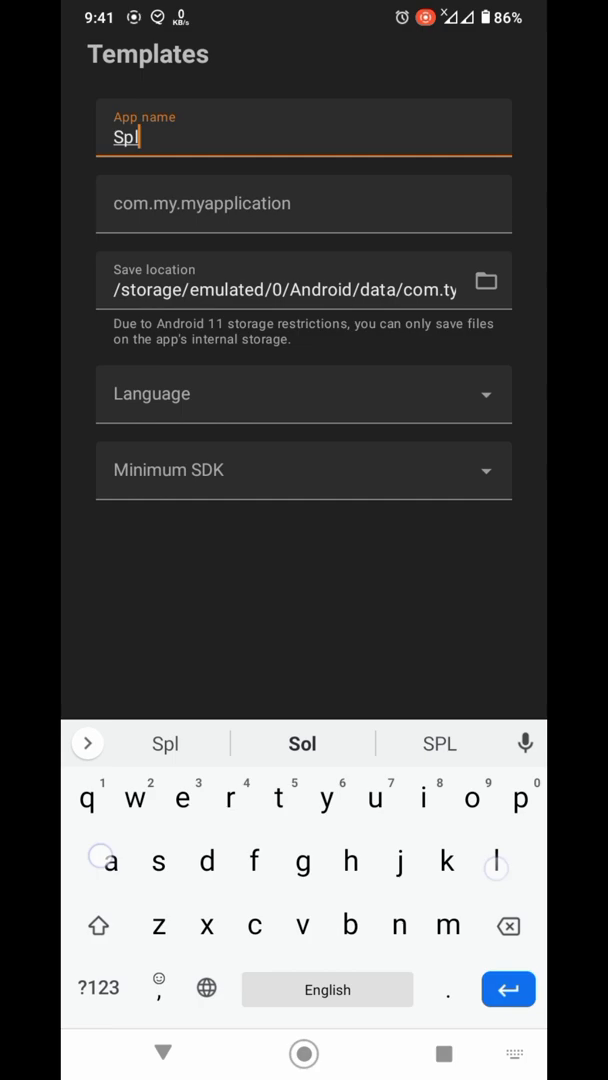
{"action": "type", "text": "ashscreen"}
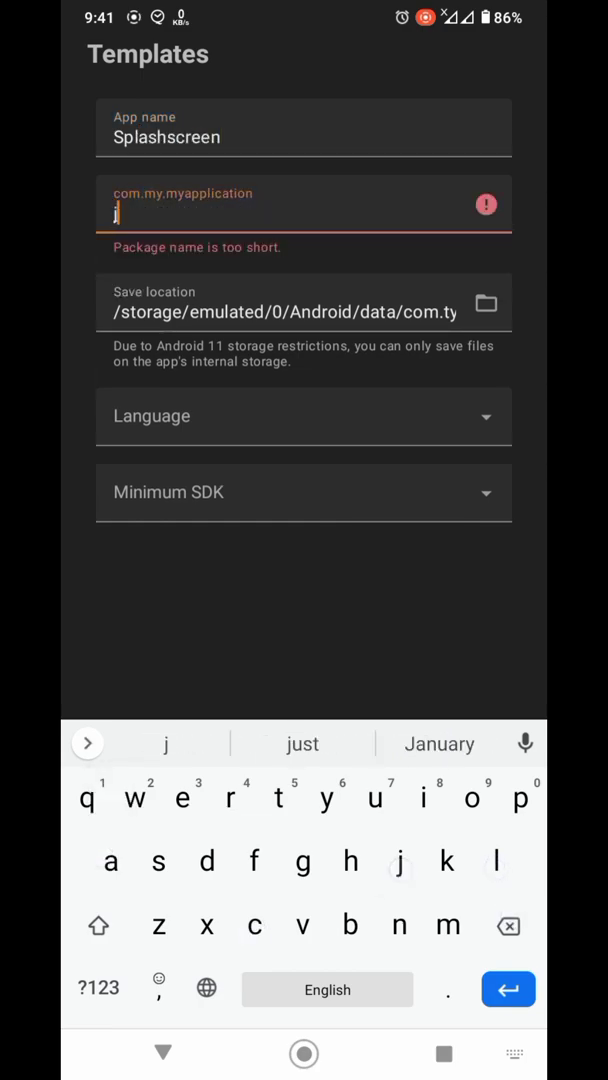
{"action": "type", "text": "jokhio.e"}
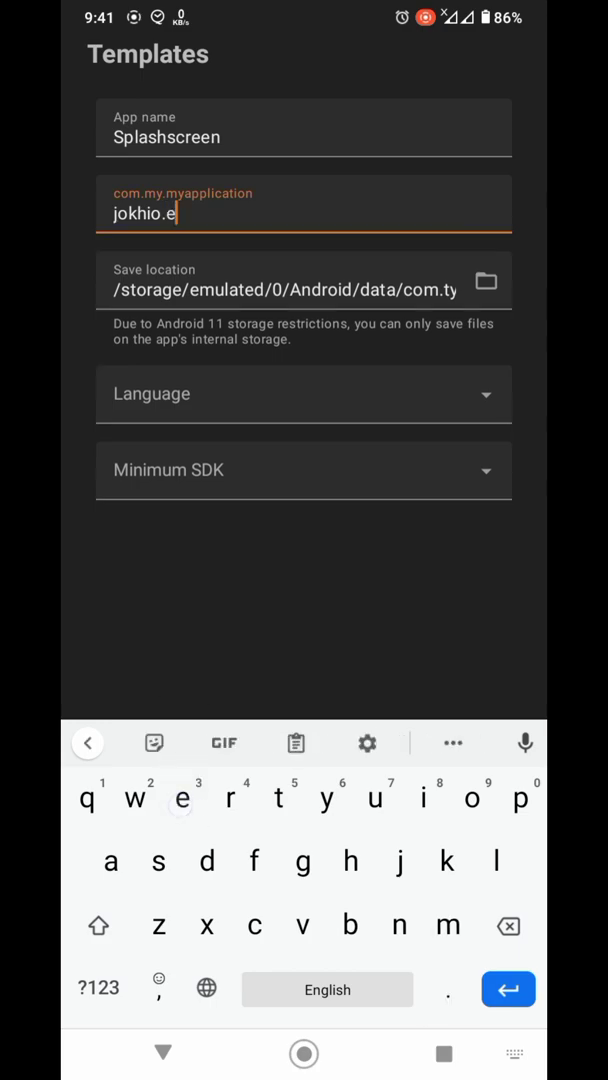
{"action": "type", "text": "xample.sp"}
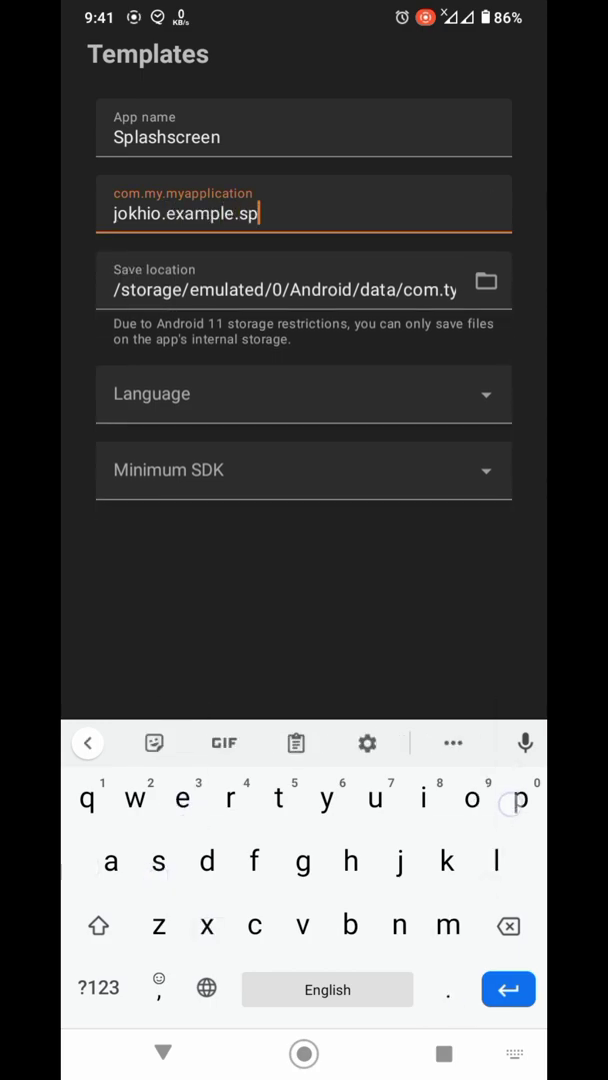
{"action": "left_click", "coordinate": [304, 470]}
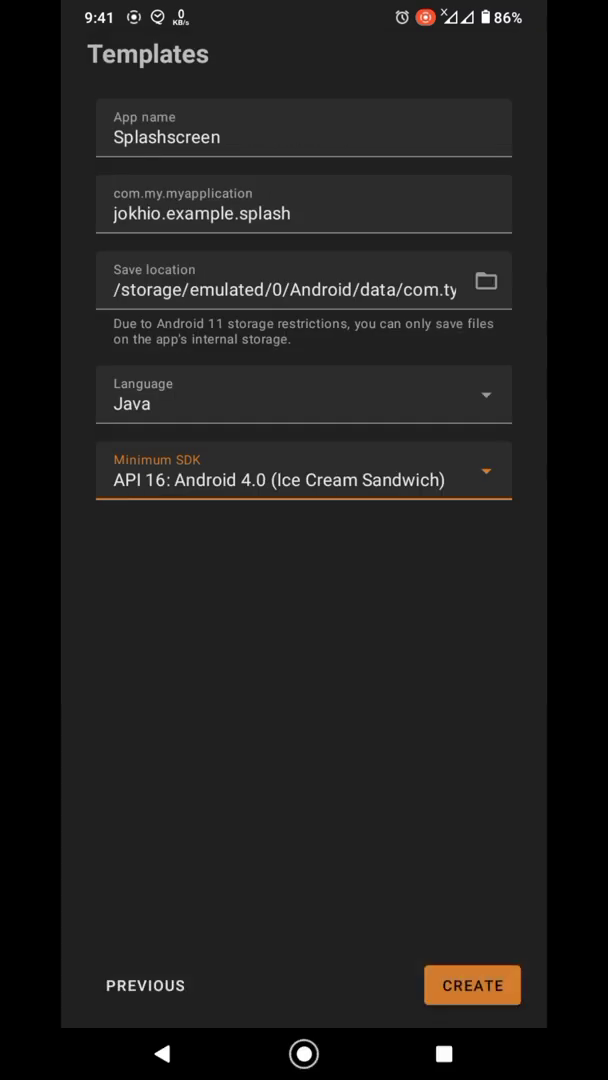
{"action": "left_click", "coordinate": [472, 985]}
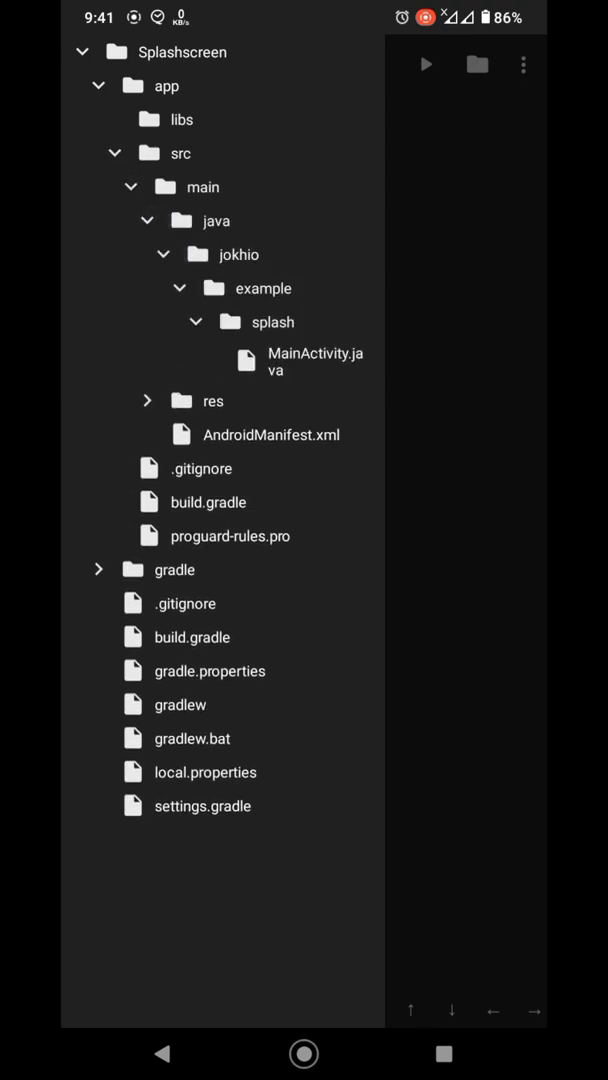
Add a new Activity-type Java class named SplashActivity in the splash package.
{"action": "left_click", "coordinate": [270, 321]}
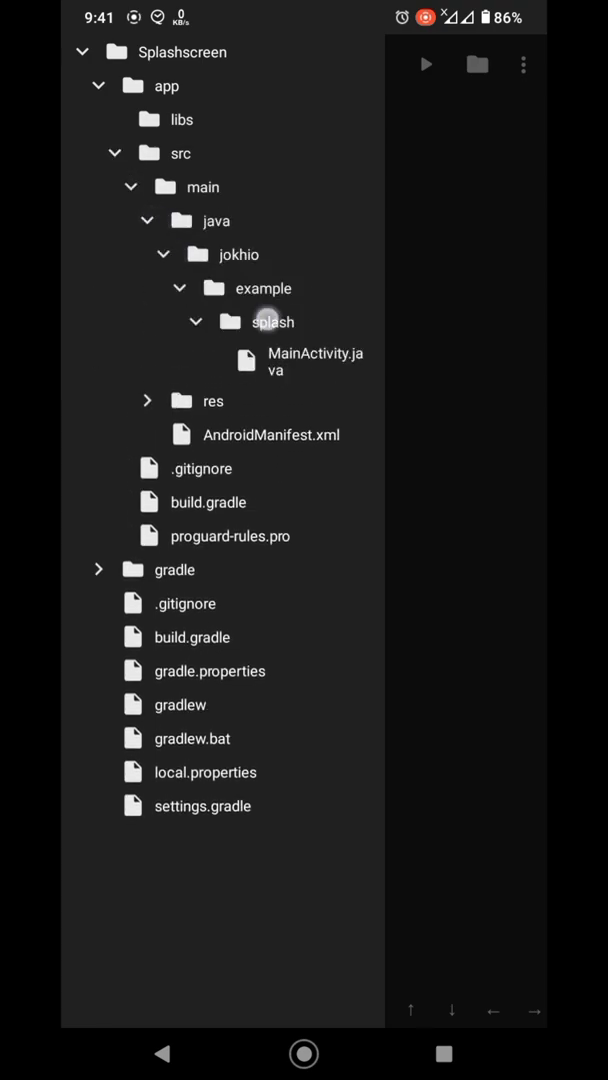
{"action": "right_click", "coordinate": [272, 321]}
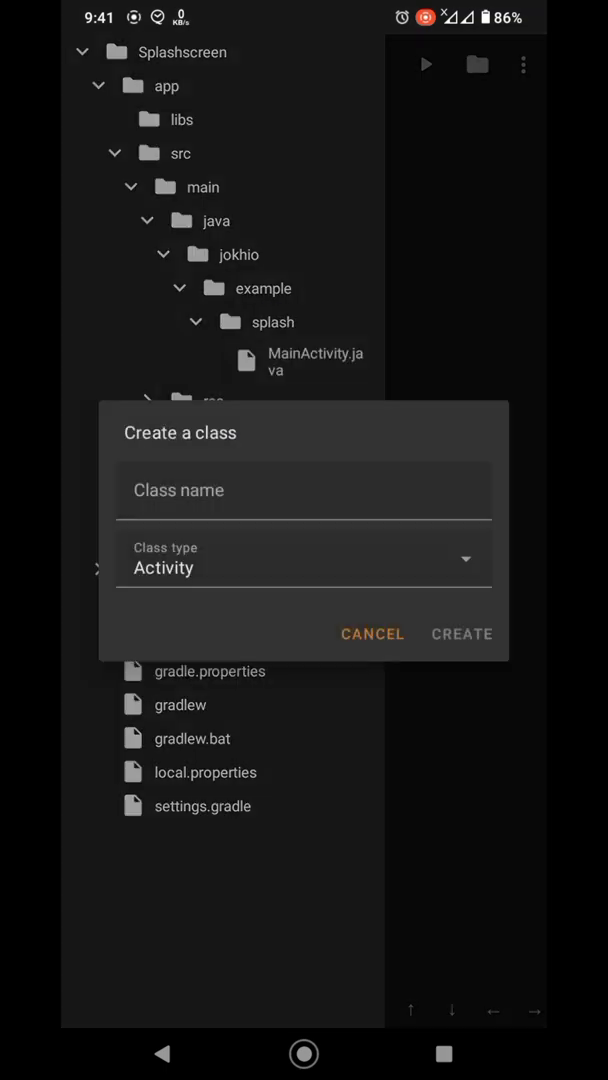
{"action": "type", "text": "sp"}
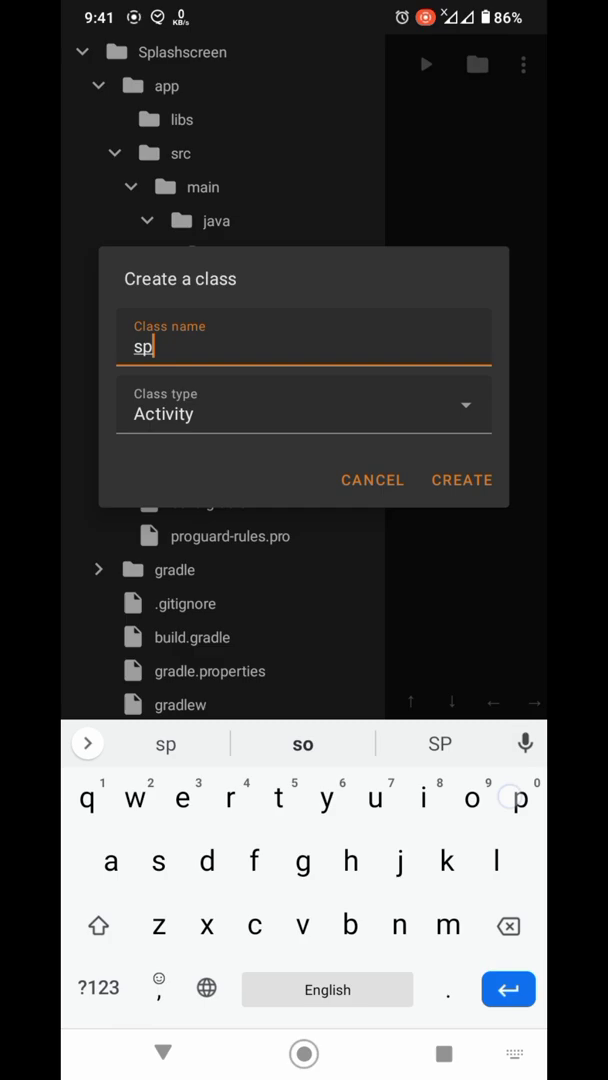
{"action": "type", "text": "lashac"}
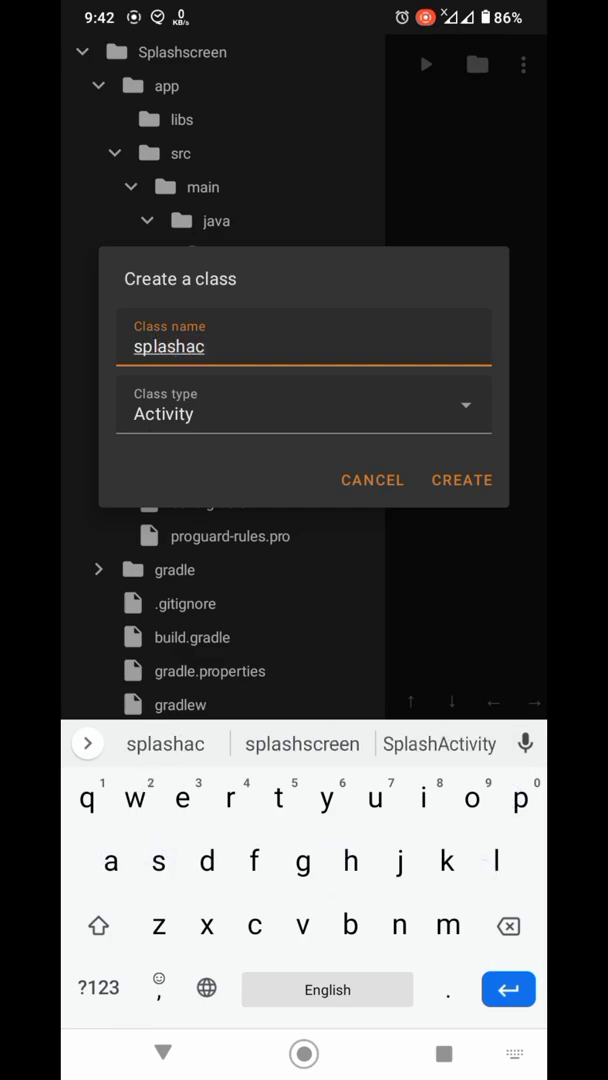
{"action": "left_click", "coordinate": [461, 480]}
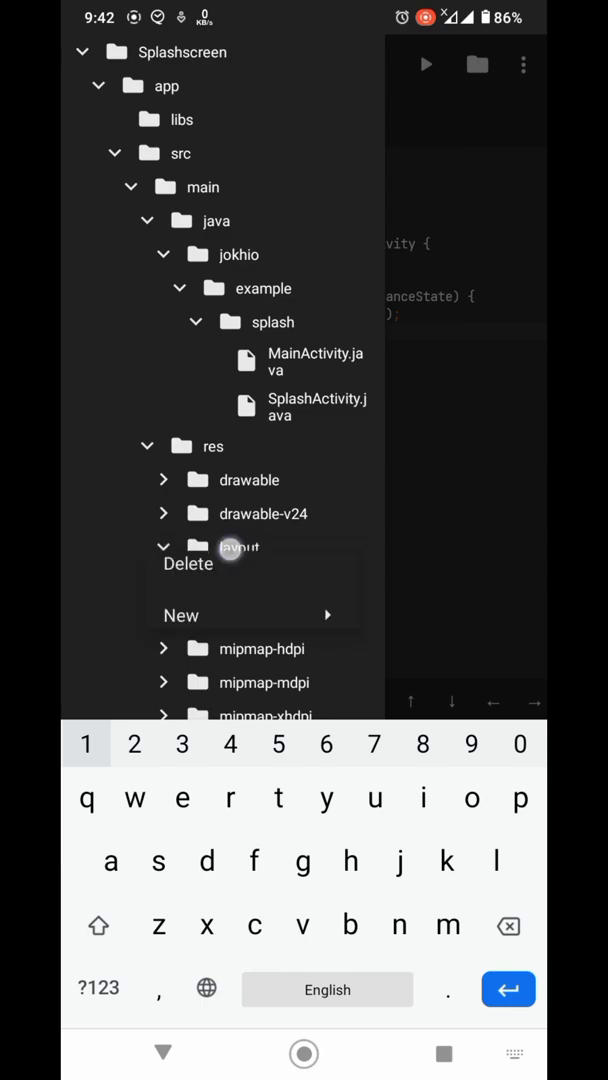
Create a new layout file named splashfile in res/layout and open it in the editor.
{"action": "left_click", "coordinate": [181, 615]}
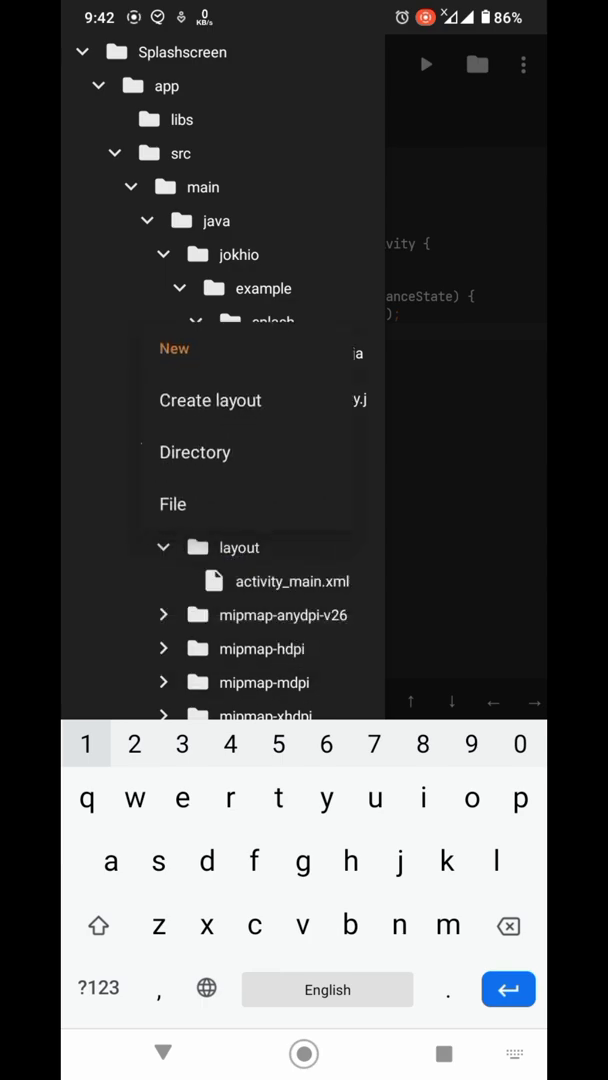
{"action": "left_click", "coordinate": [210, 400]}
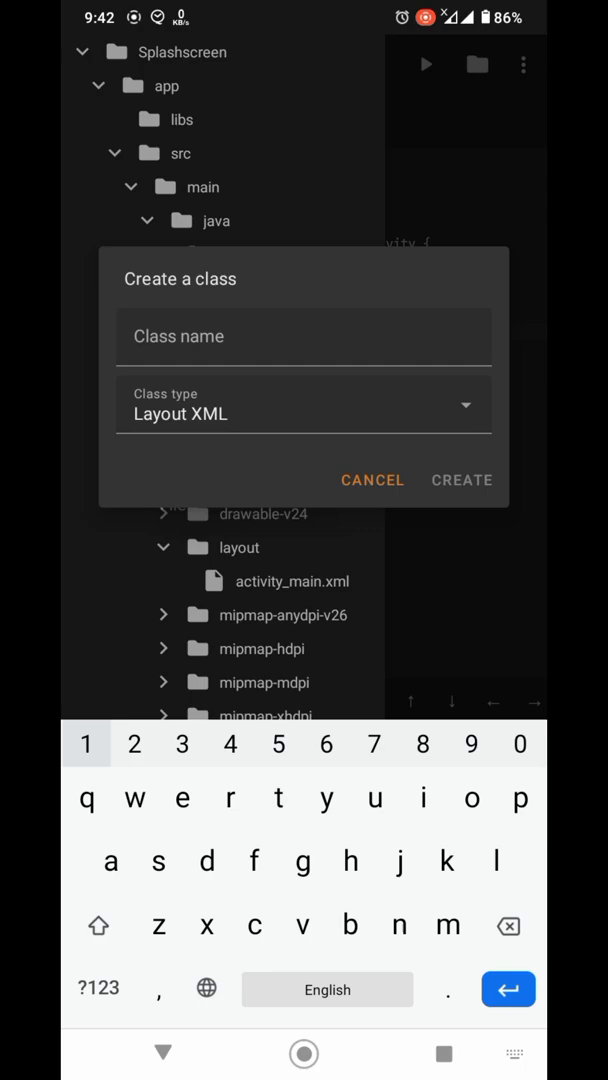
{"action": "left_click", "coordinate": [303, 337]}
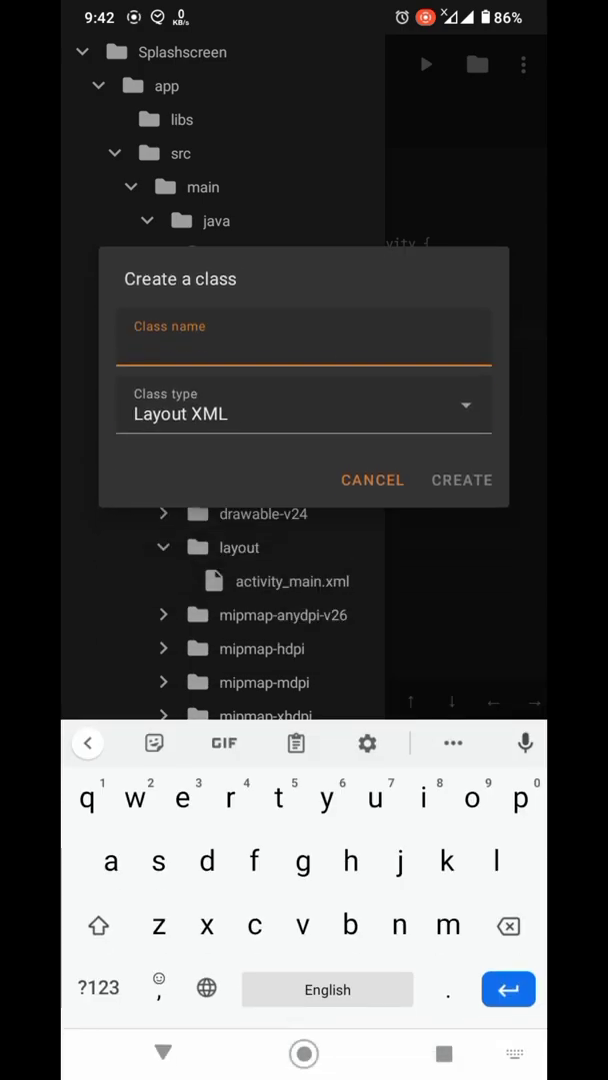
{"action": "type", "text": "splash"}
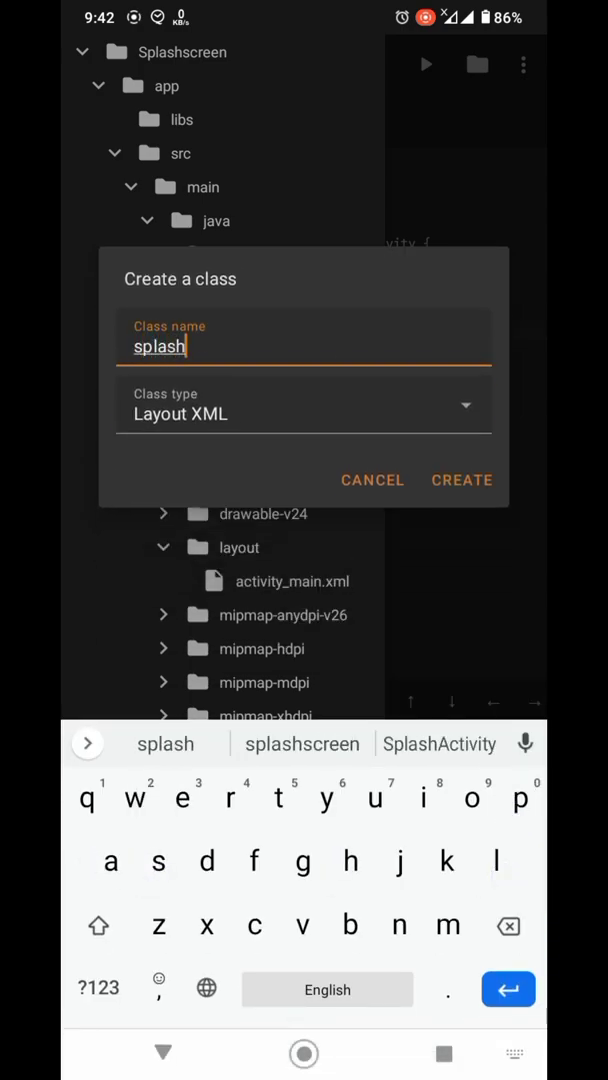
{"action": "type", "text": "fil"}
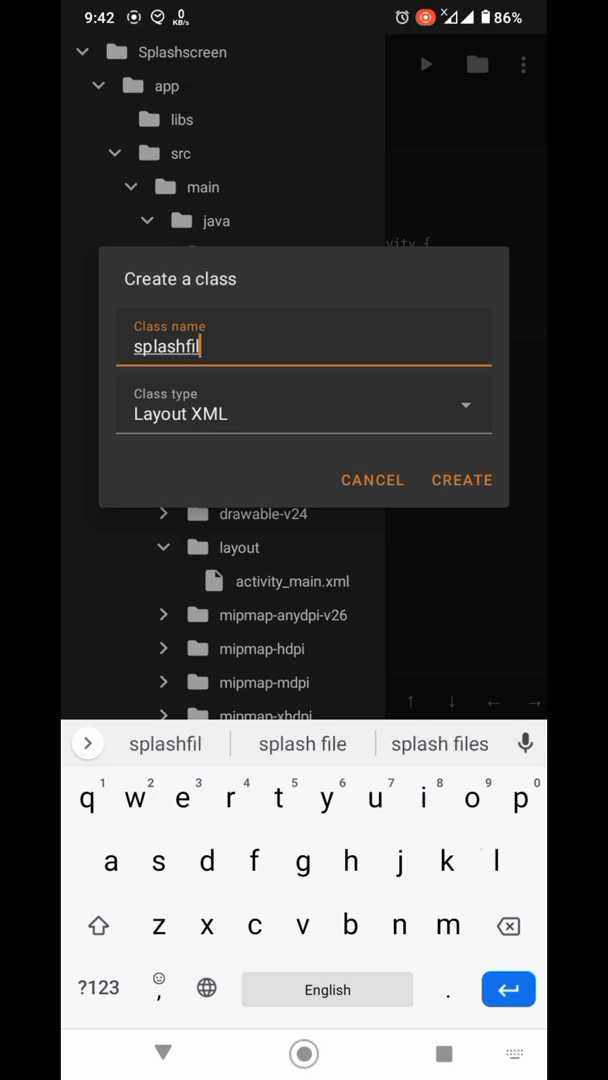
{"action": "left_click", "coordinate": [461, 479]}
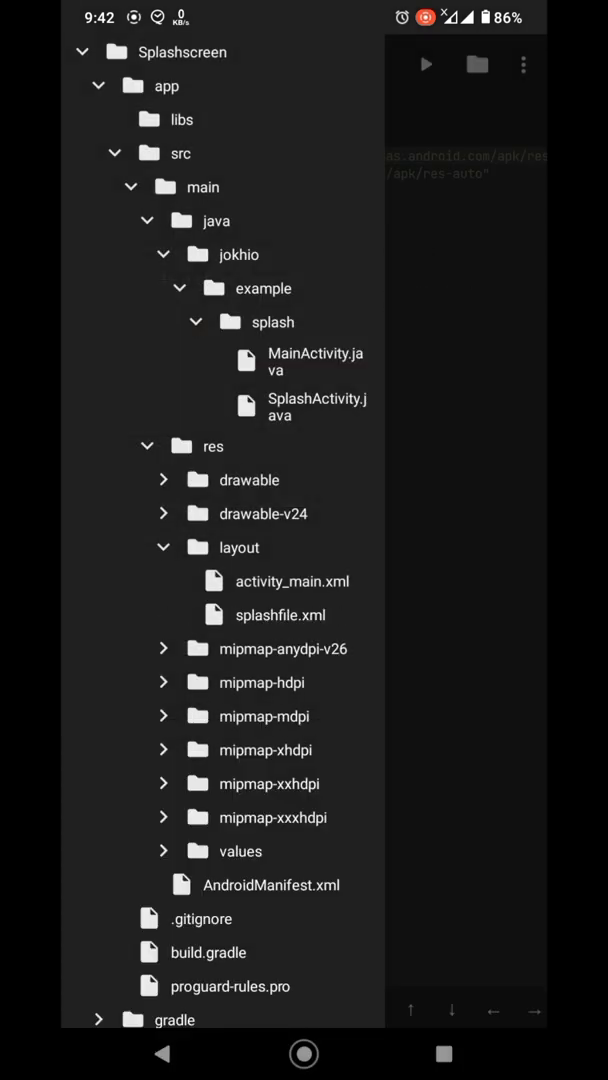
{"action": "left_click", "coordinate": [278, 615]}
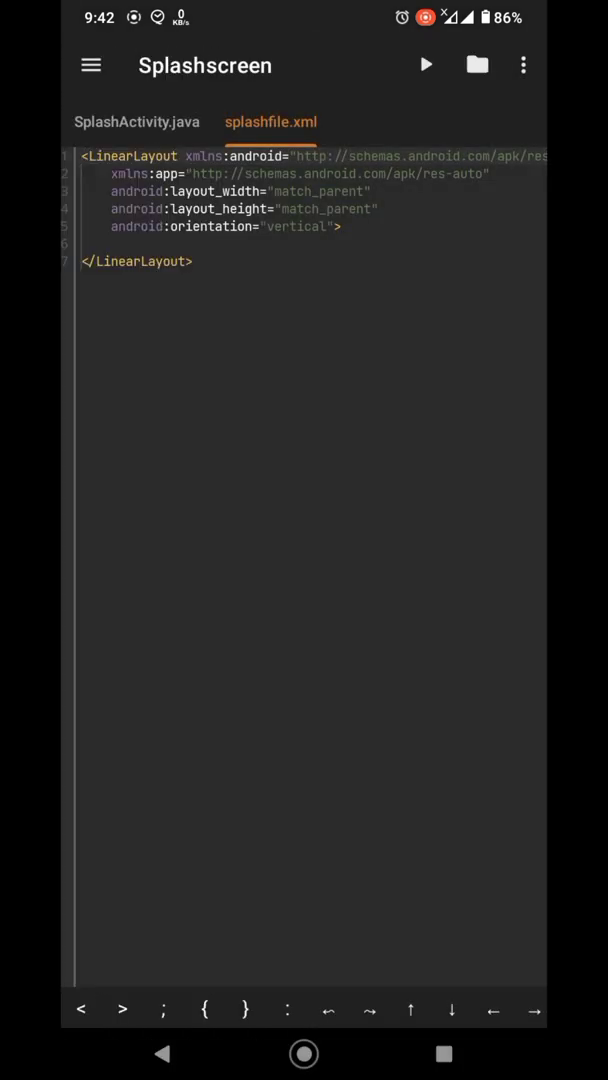
In SplashActivity's onCreate, add setContentView(R.layout.splashfile); after super.onCreate.
{"action": "left_click", "coordinate": [136, 122]}
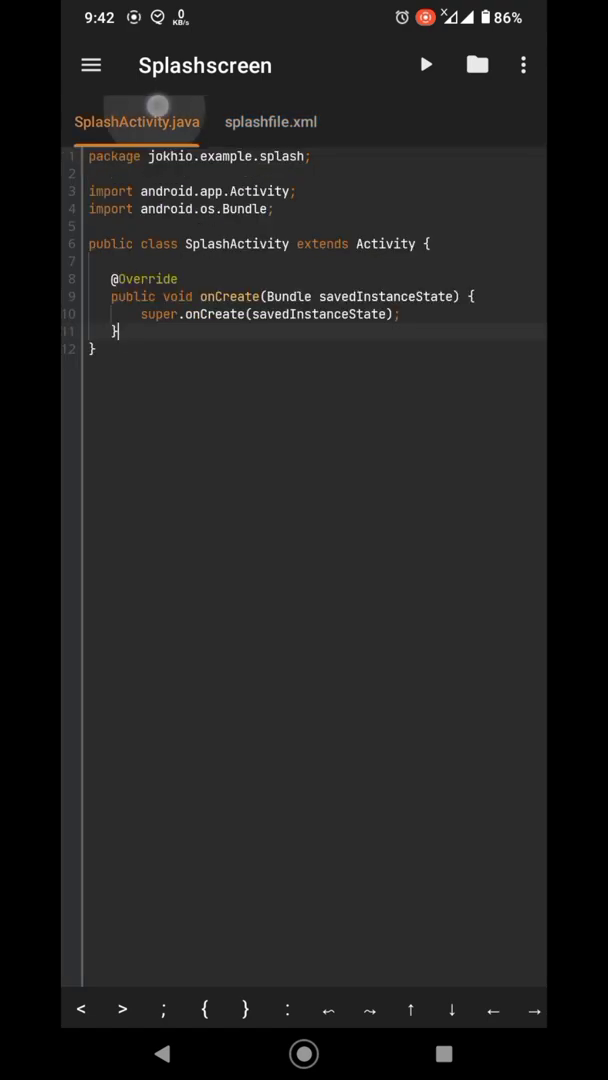
{"action": "left_click", "coordinate": [399, 314]}
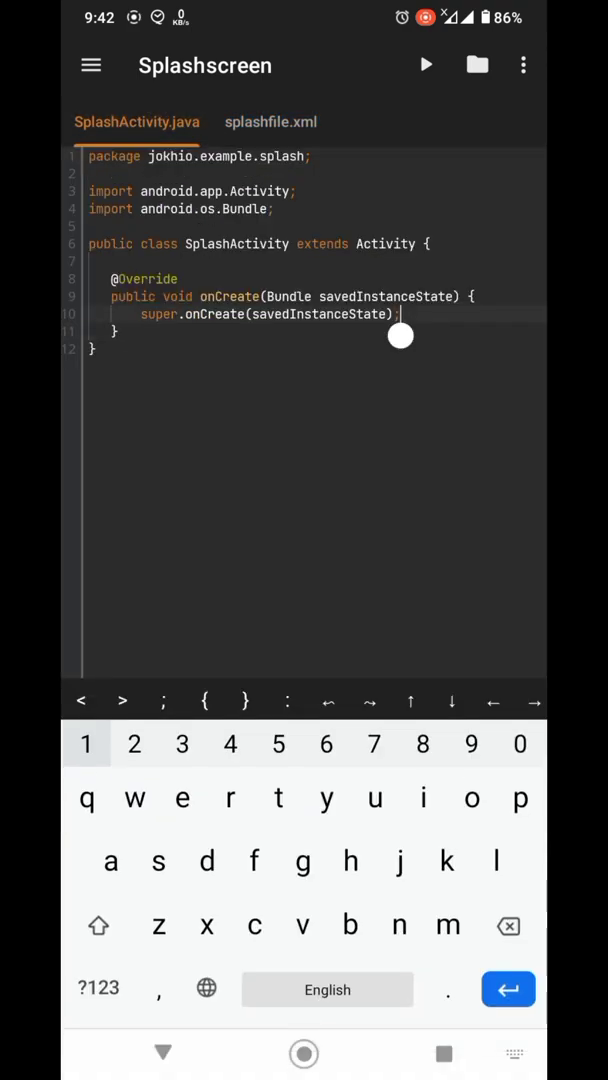
{"action": "type", "text": "s"}
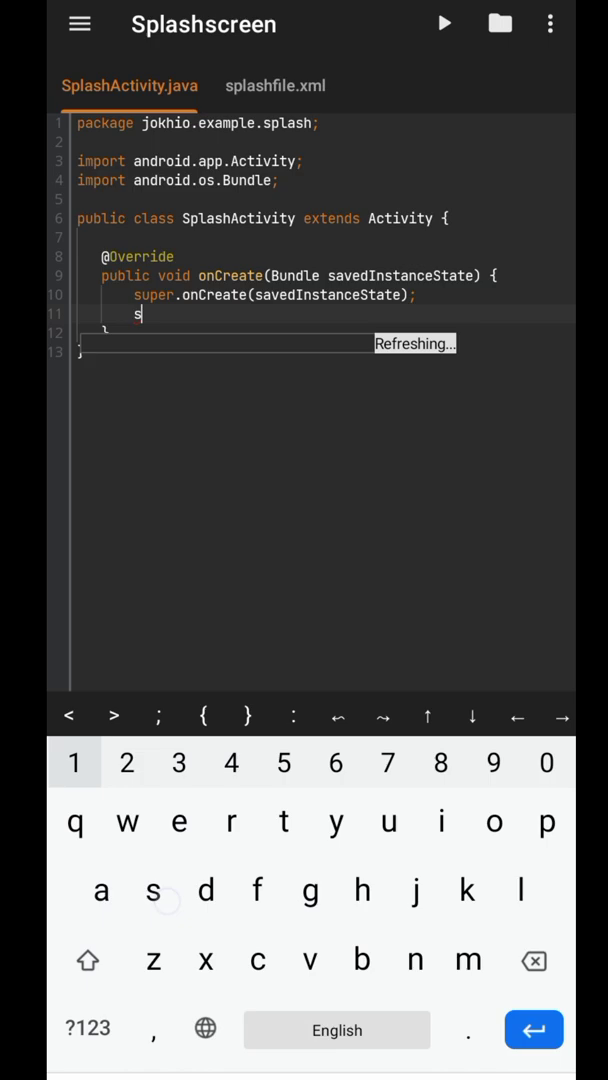
{"action": "type", "text": "etContentView("}
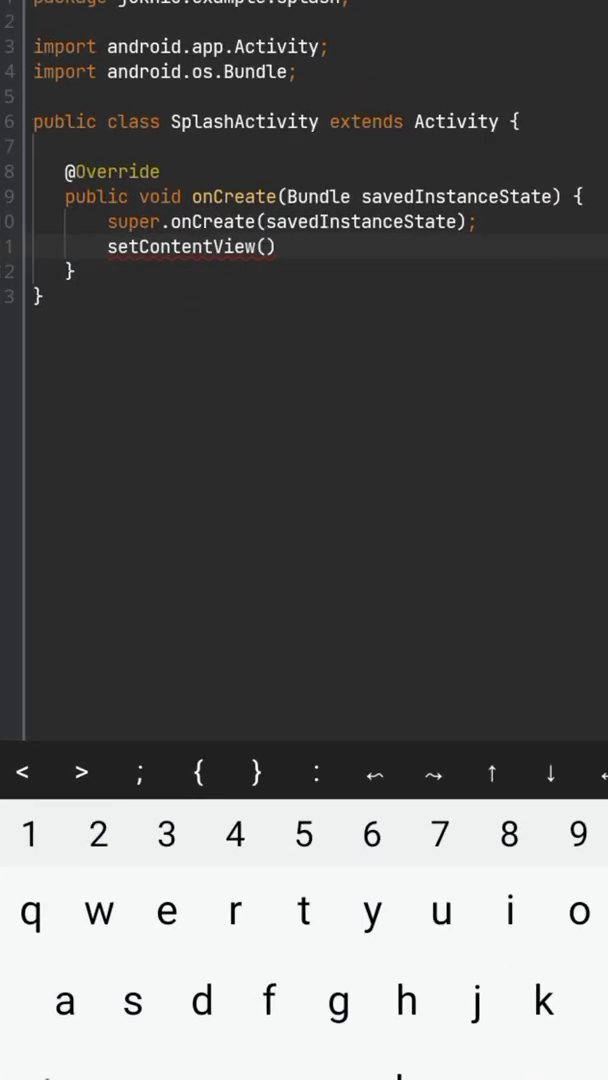
{"action": "type", "text": "A"}
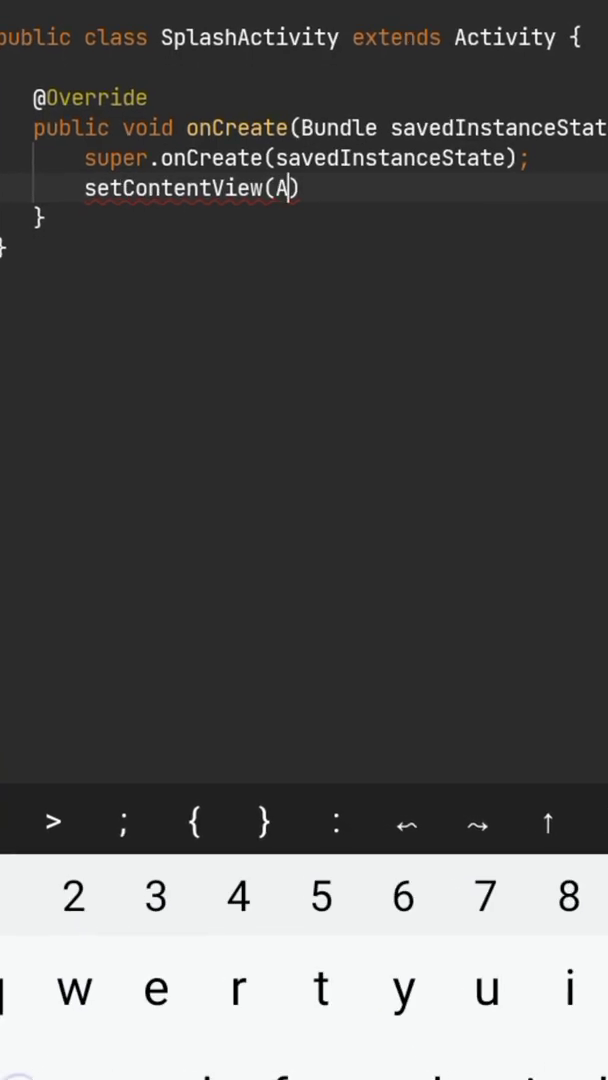
{"action": "type", "text": "R"}
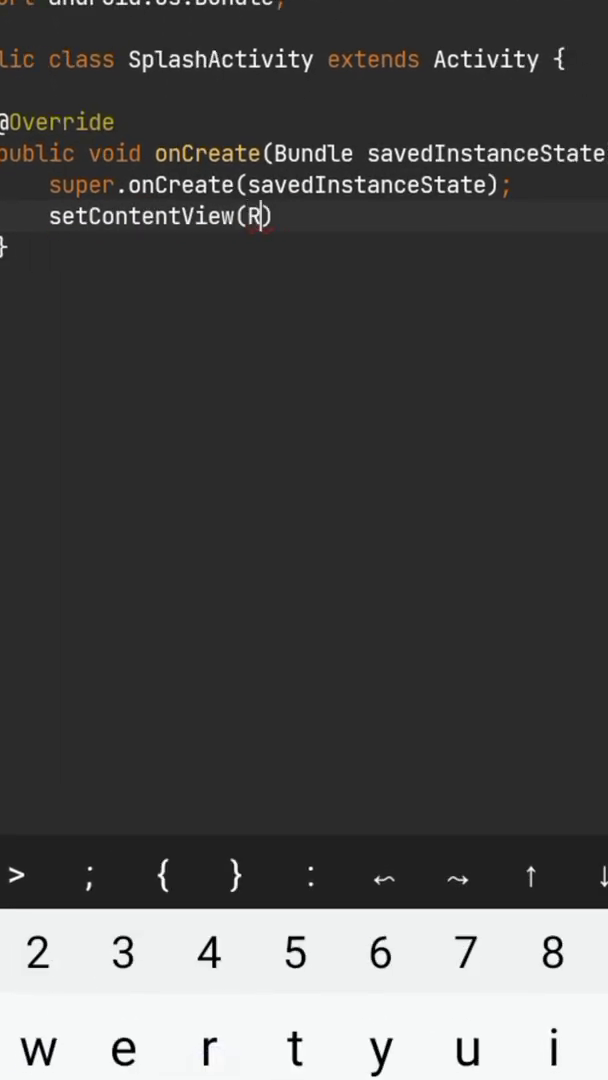
{"action": "type", "text": ".layout"}
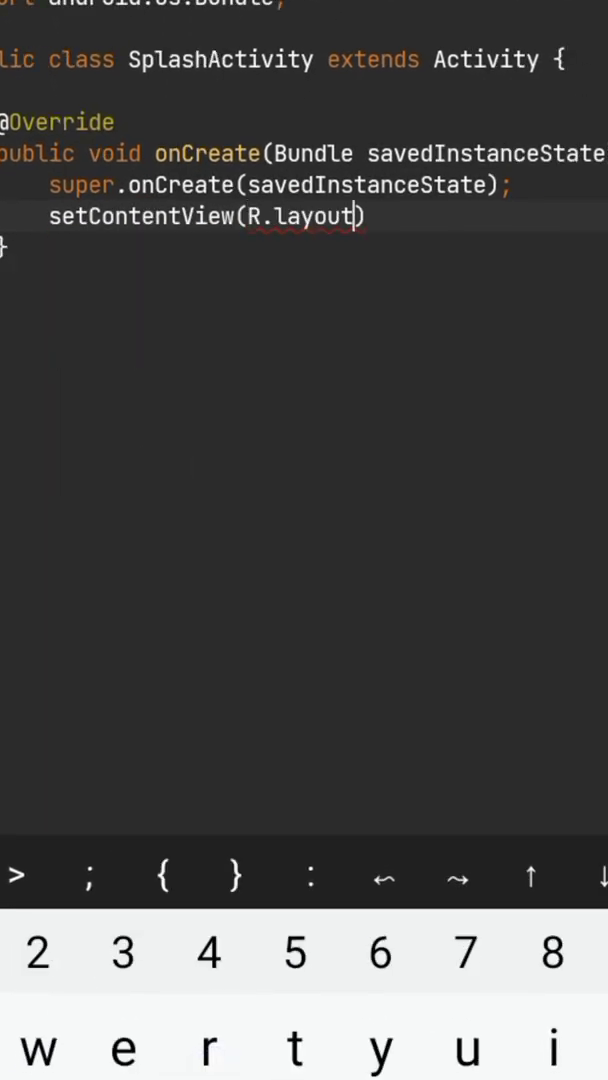
{"action": "type", "text": ".splashfile"}
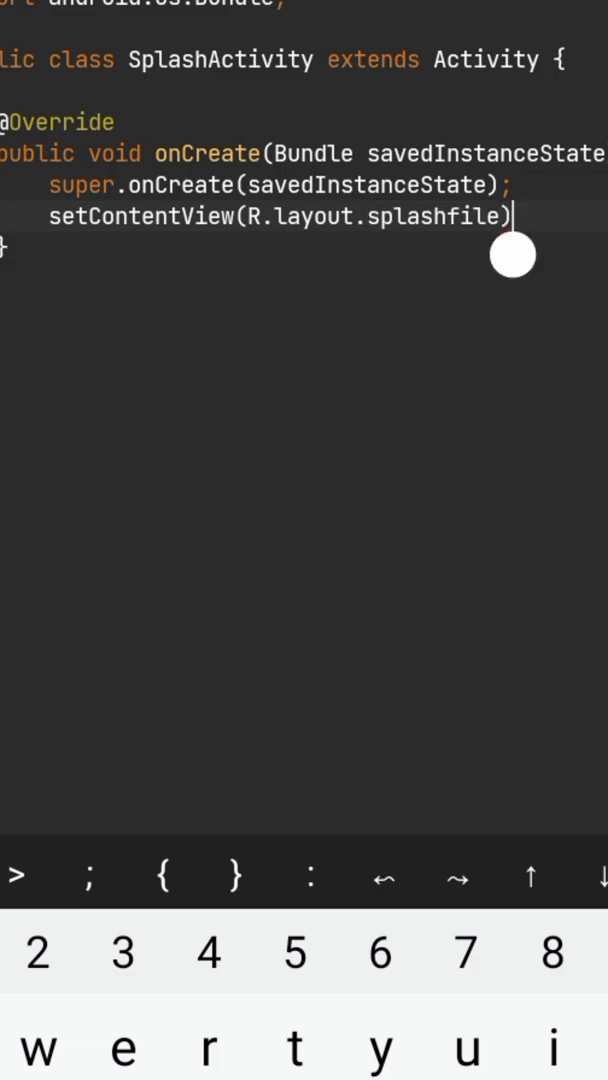
{"action": "type", "text": ";"}
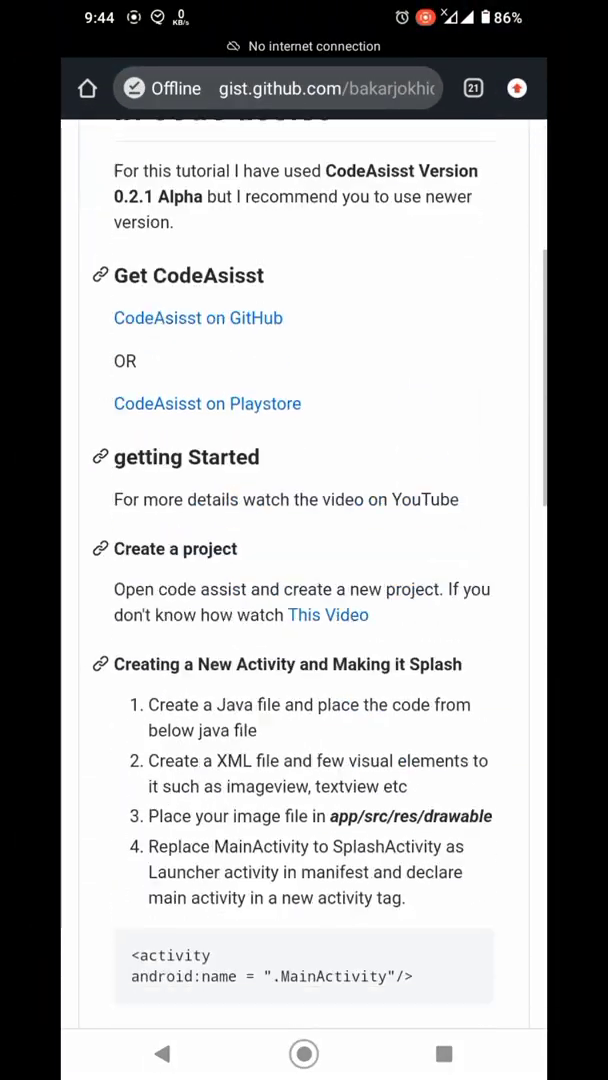
Scroll the gist down to the 'Creating a New Activity and Making it Splash' steps.
{"action": "scroll", "scroll_direction": "down", "scroll_amount": 3}
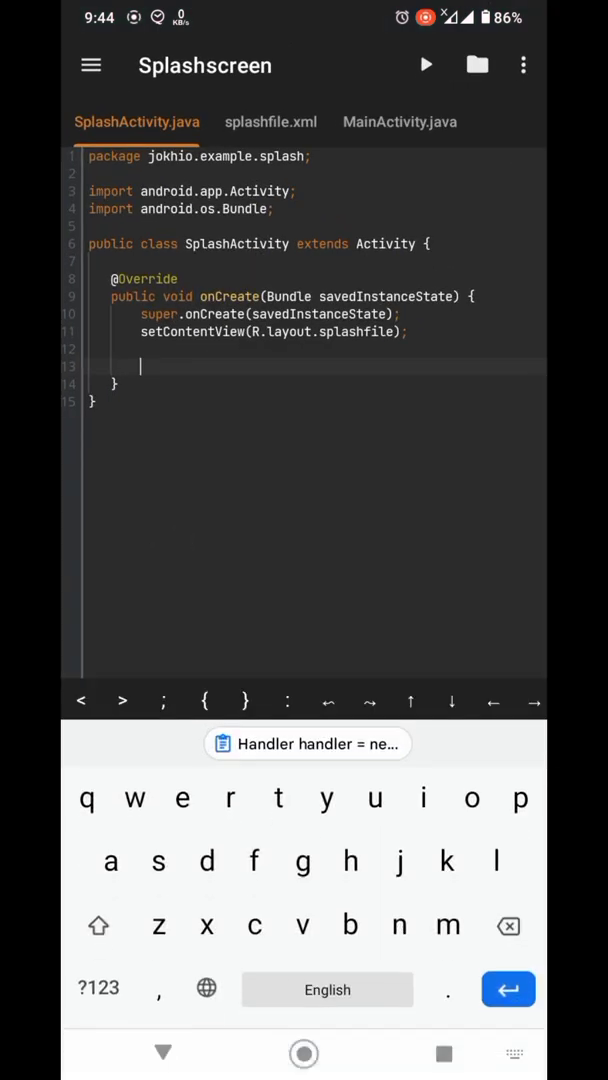
Paste the Handler postDelayed block into onCreate and leave its delay at 3000 ms.
{"action": "left_click", "coordinate": [307, 743]}
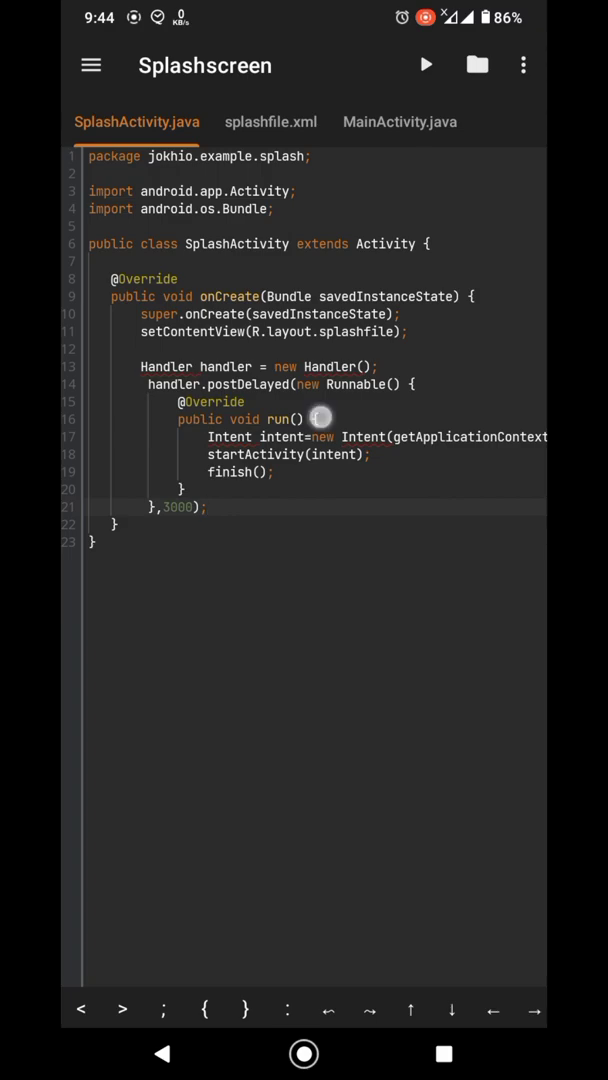
{"action": "left_click", "coordinate": [317, 440]}
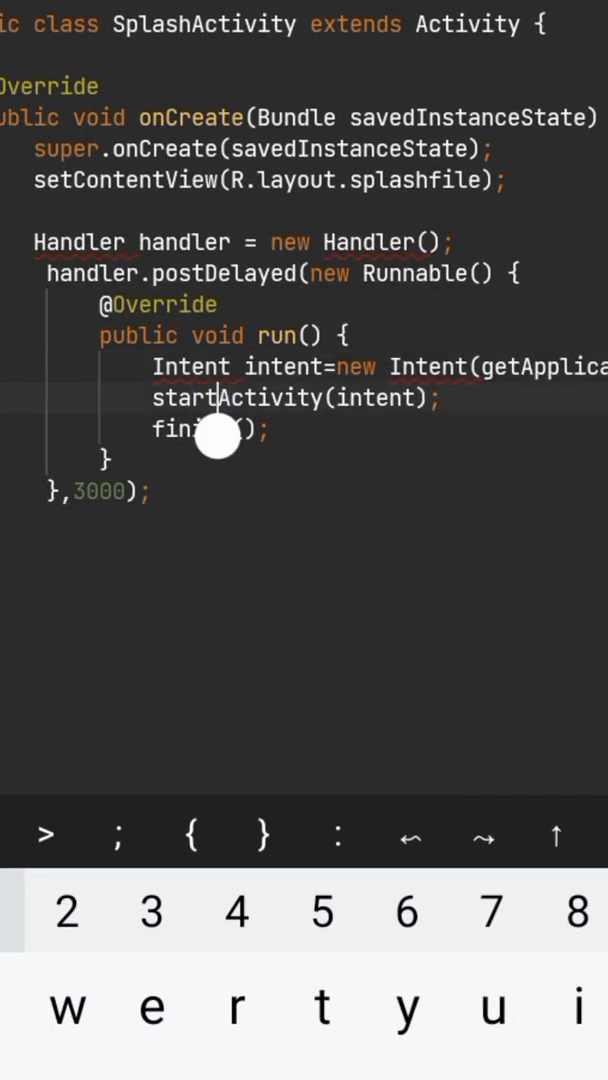
{"action": "mouse_move", "coordinate": [283, 403]}
{"action": "type", "text": "1"}
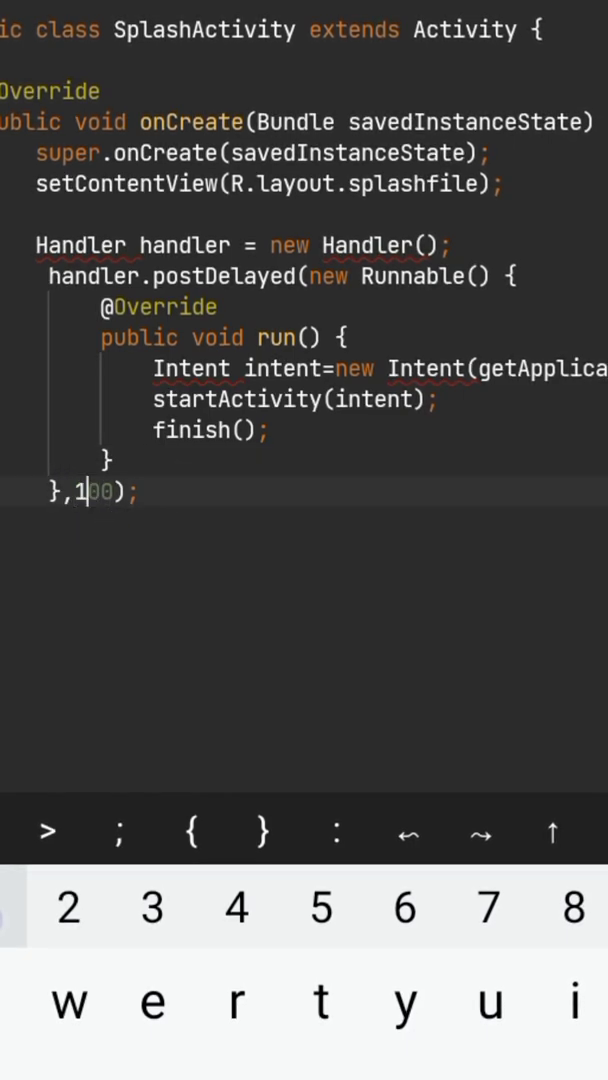
{"action": "key", "text": "Backspace"}
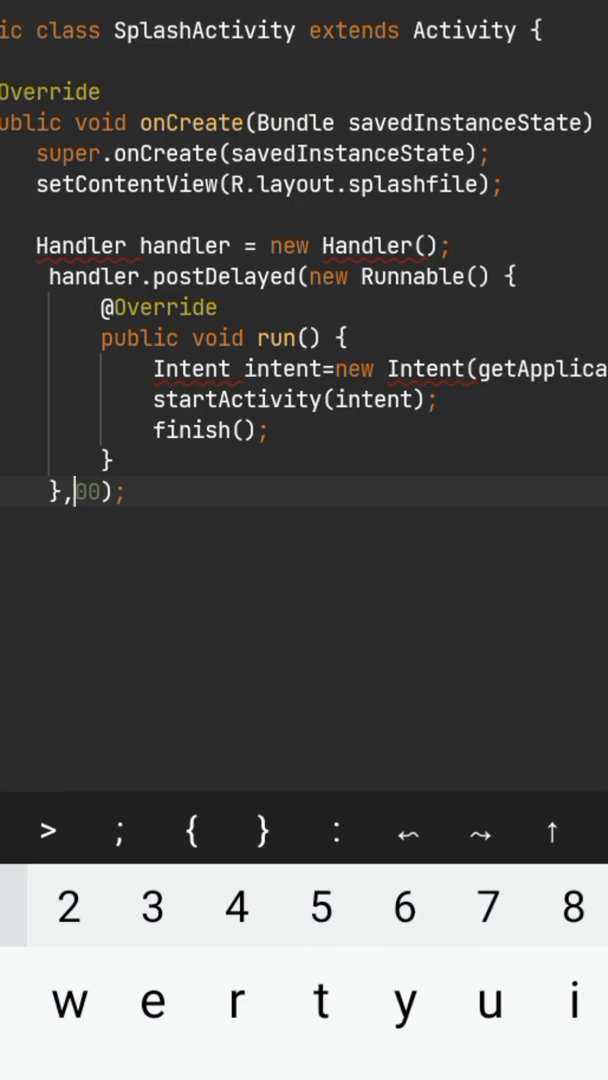
{"action": "type", "text": "30"}
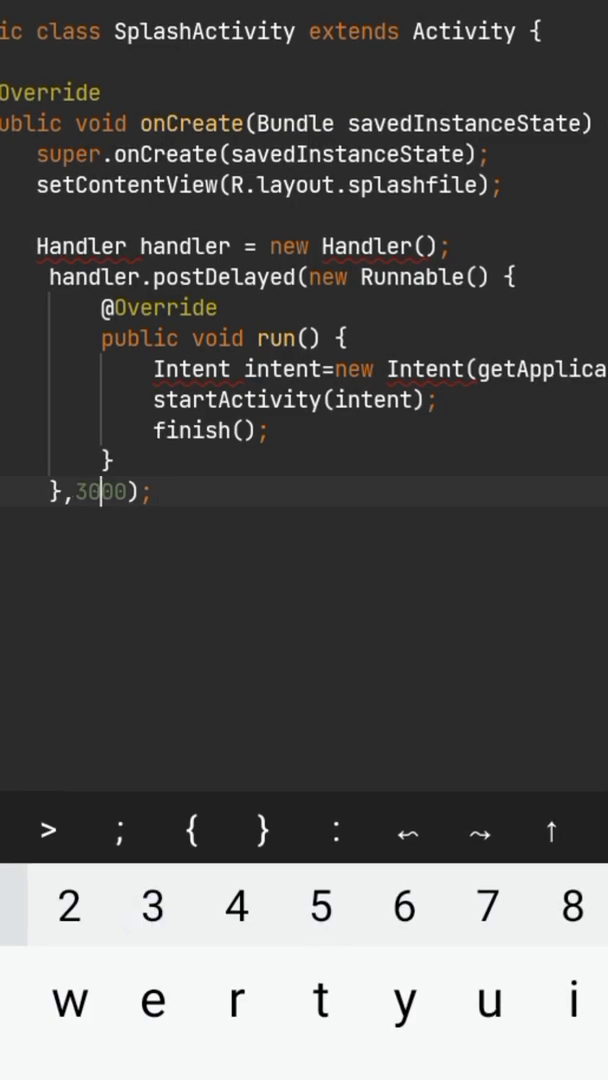
{"action": "key", "text": "Backspace"}
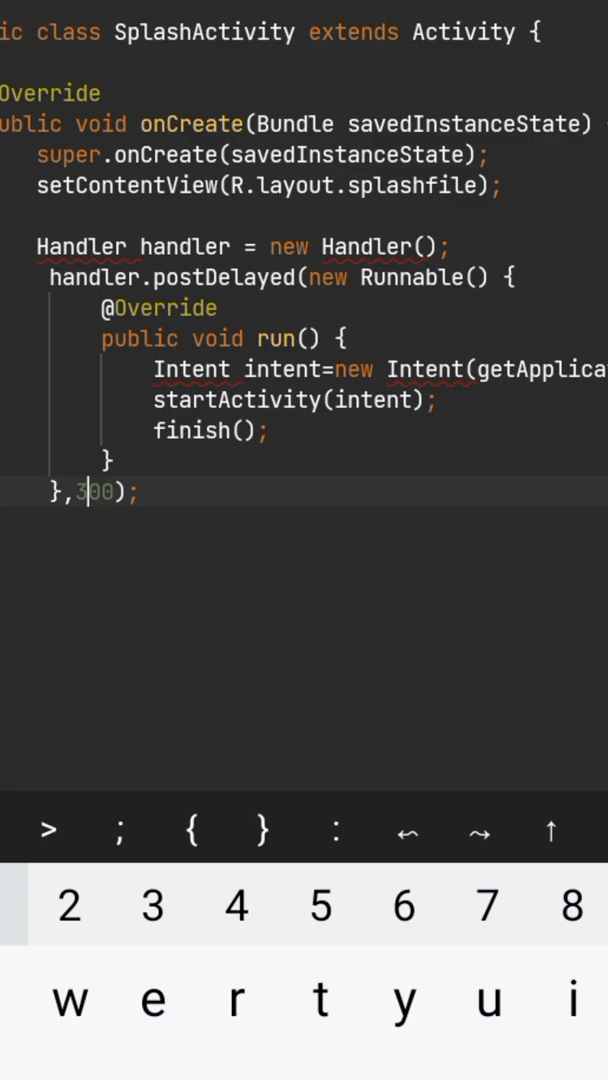
{"action": "key", "text": "Backspace"}
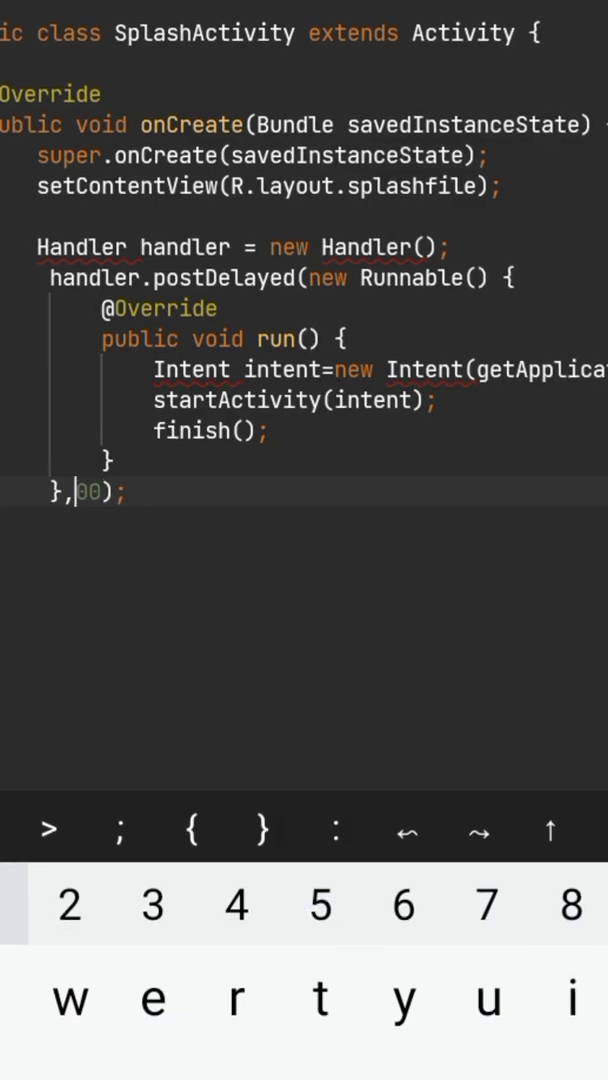
{"action": "type", "text": "50"}
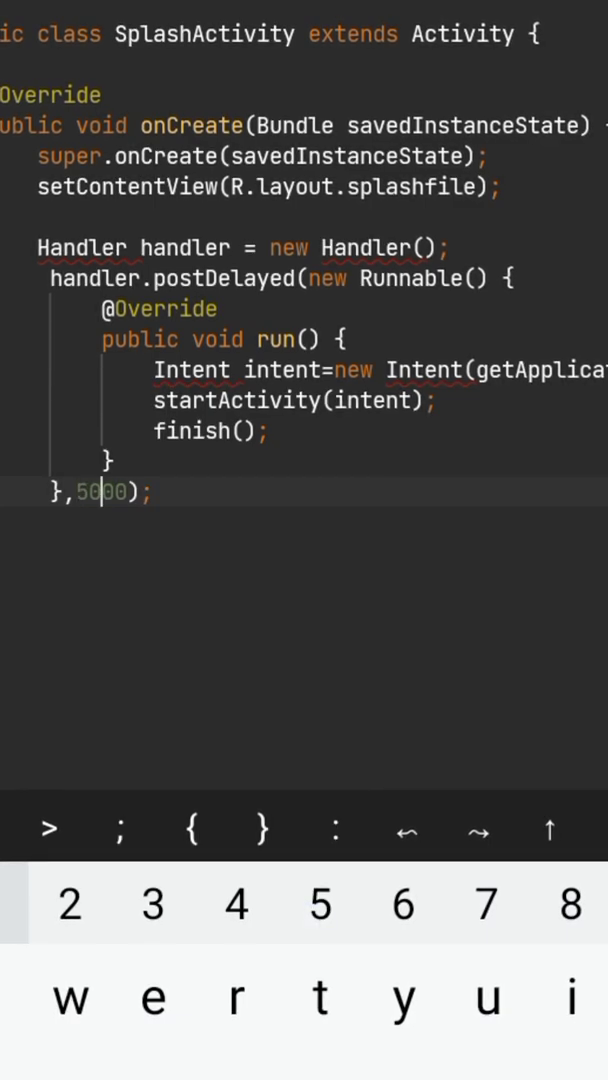
{"action": "left_click", "coordinate": [152, 903]}
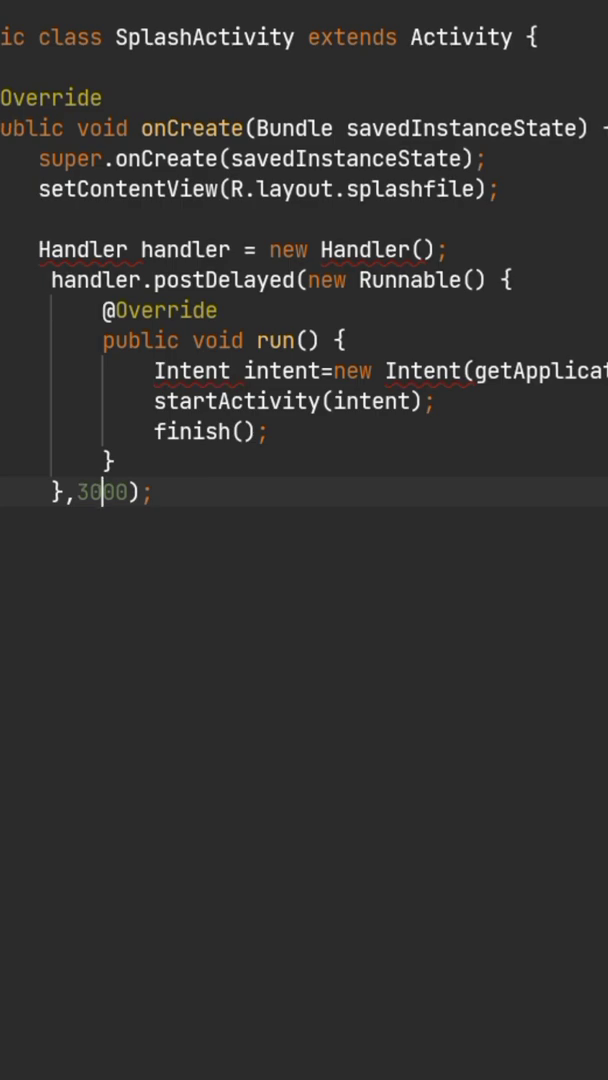
Select the unresolved Handler class name at the top of the pasted block.
{"action": "scroll", "scroll_direction": "up", "scroll_amount": 3}
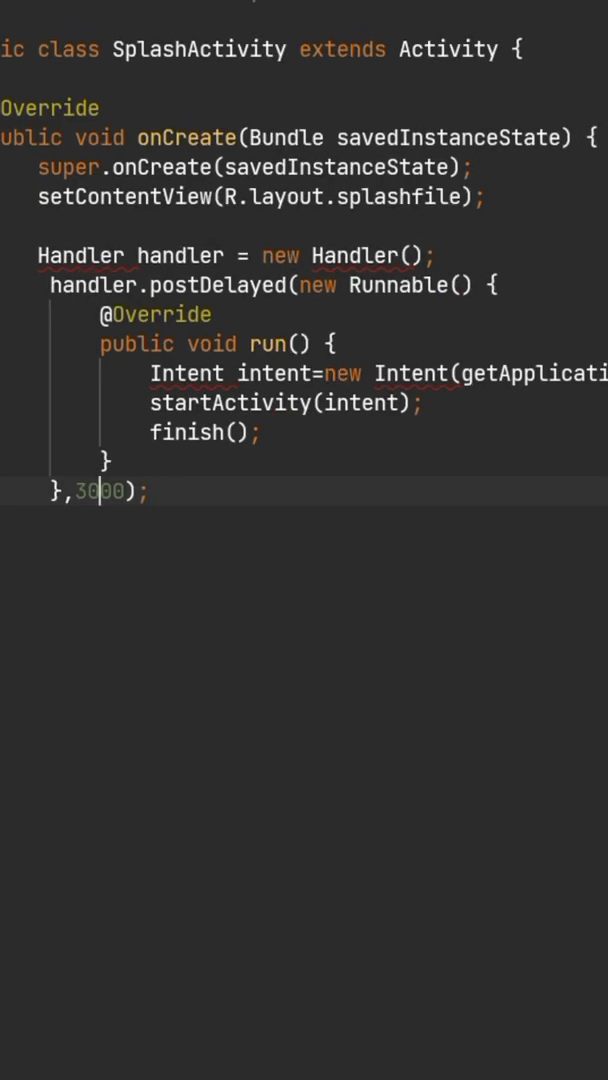
{"action": "double_click", "coordinate": [75, 255]}
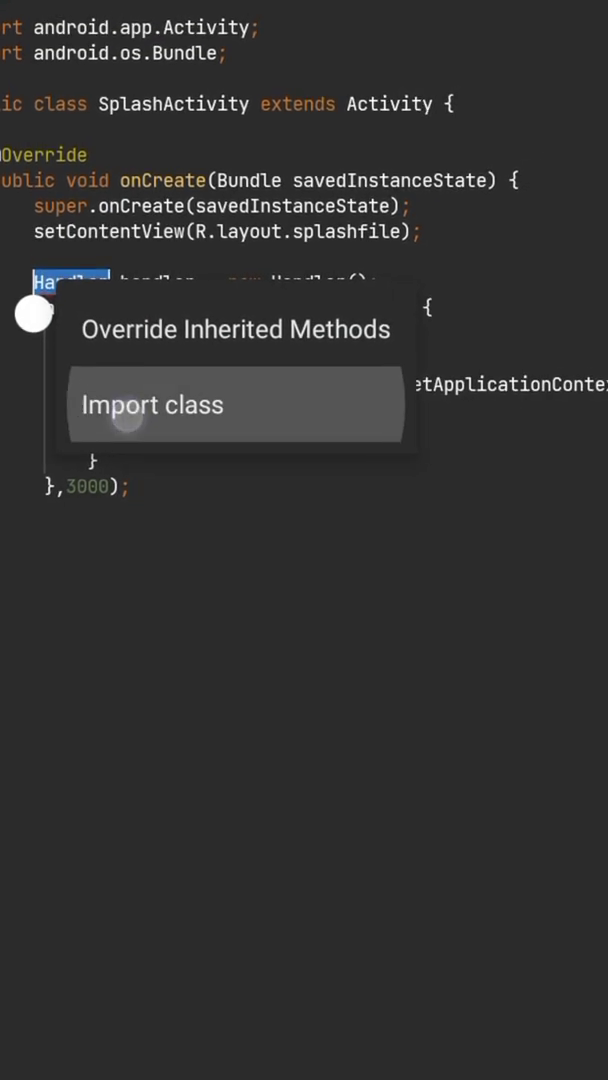
Import android.os.Handler into SplashActivity, then bring up the splashfile.xml layout.
{"action": "left_click", "coordinate": [152, 404]}
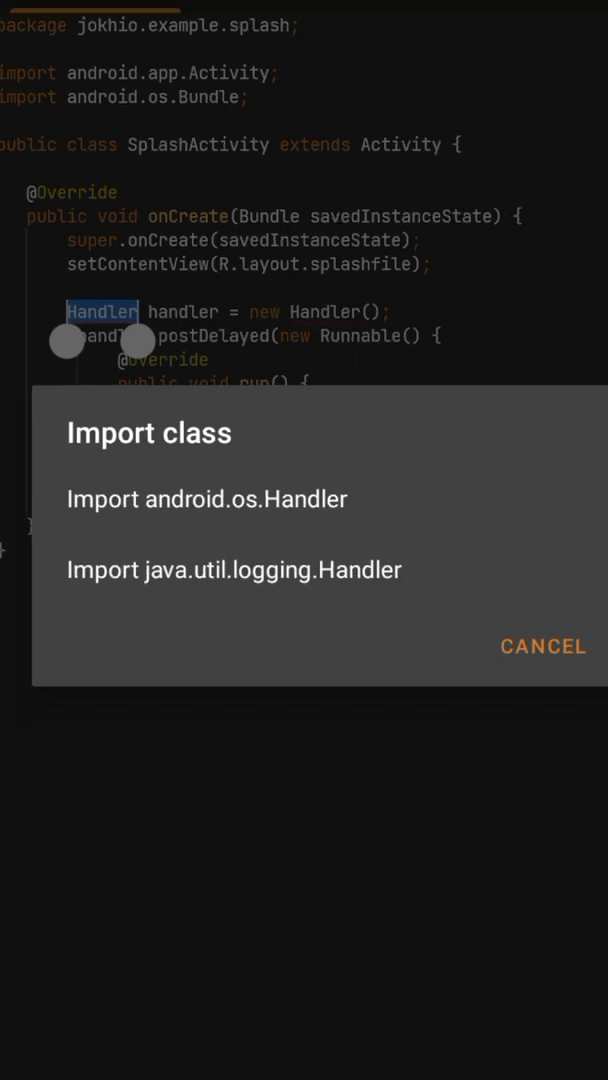
{"action": "left_click", "coordinate": [206, 499]}
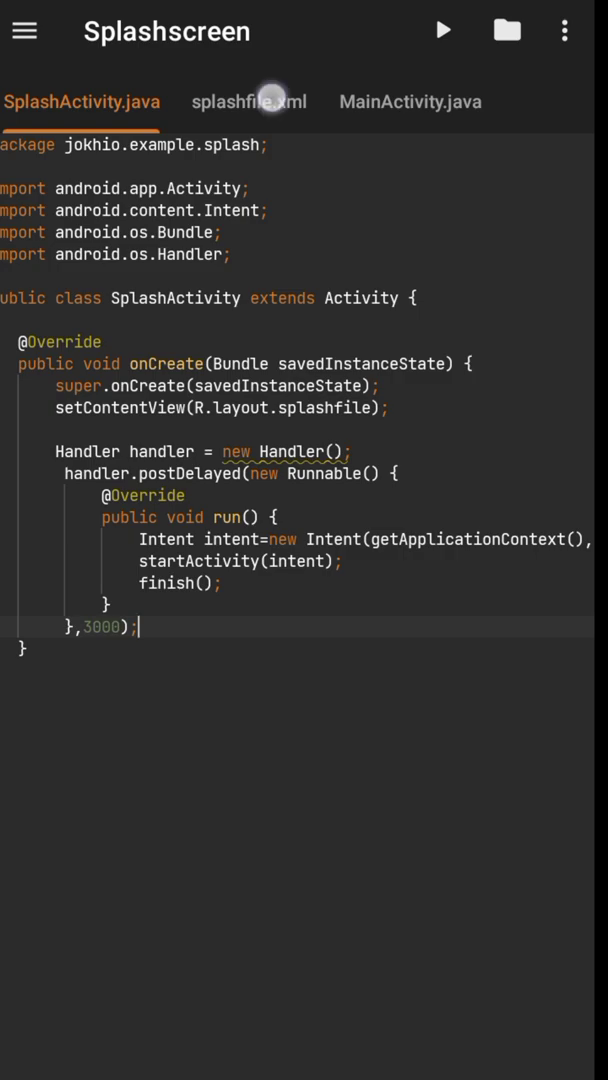
{"action": "left_click", "coordinate": [249, 101]}
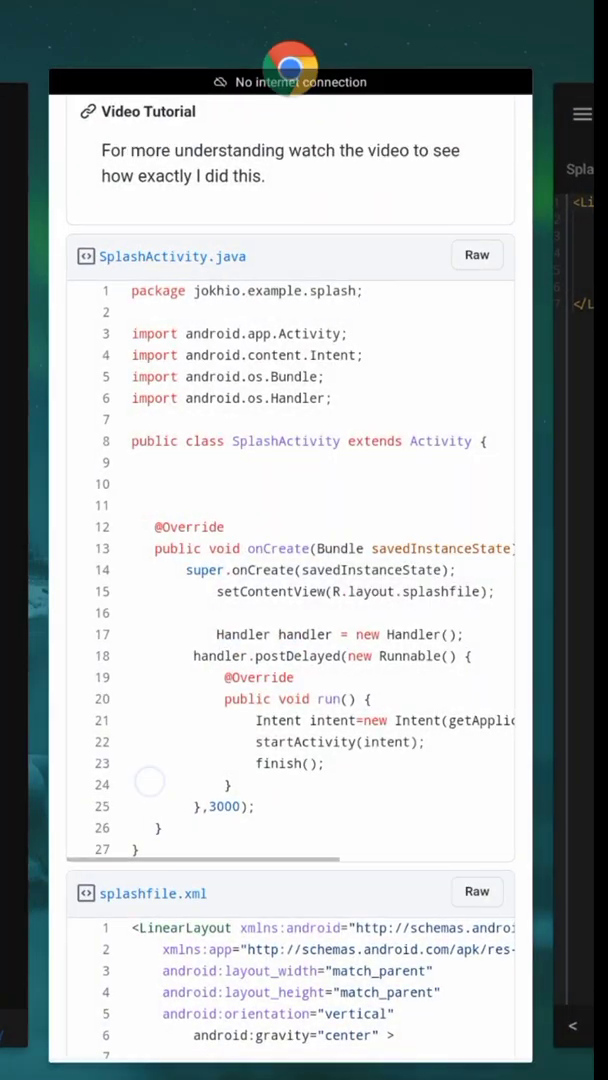
Scroll the gist down to the splashfile.xml layout code block.
{"action": "scroll", "scroll_direction": "down", "scroll_amount": 3}
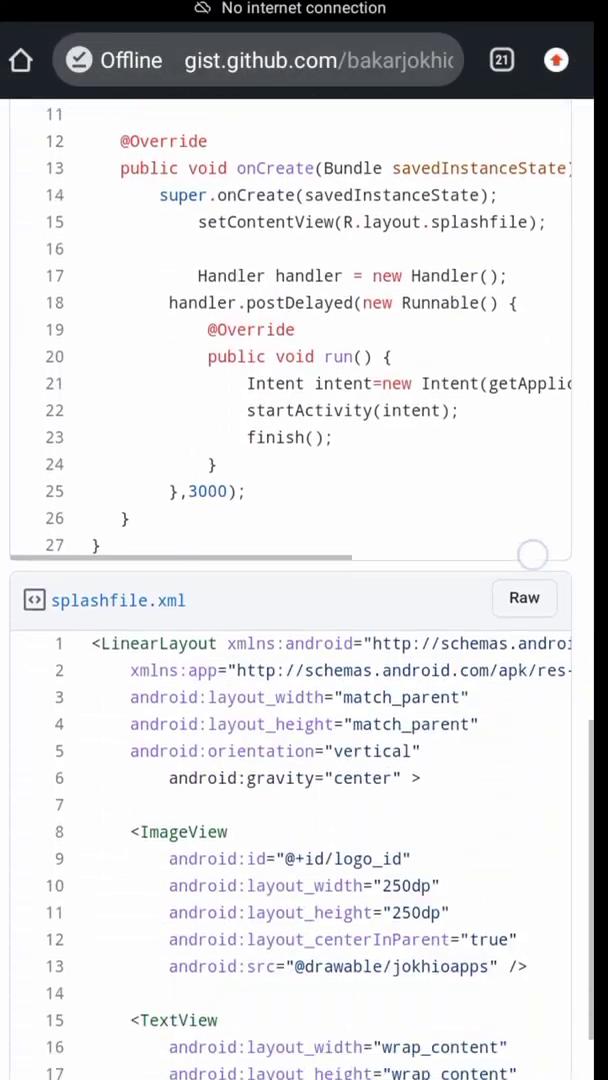
{"action": "scroll", "scroll_direction": "down", "scroll_amount": 3}
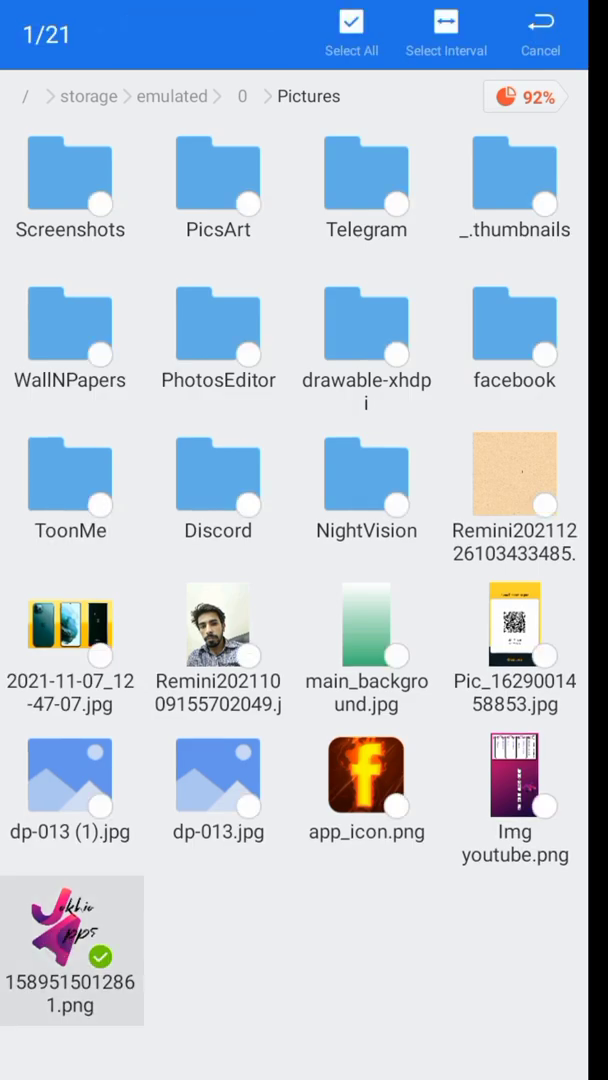
Copy the logo PNG and browse from storage root into the Splashscreen project's app/src/main folder.
{"action": "left_click", "coordinate": [540, 30]}
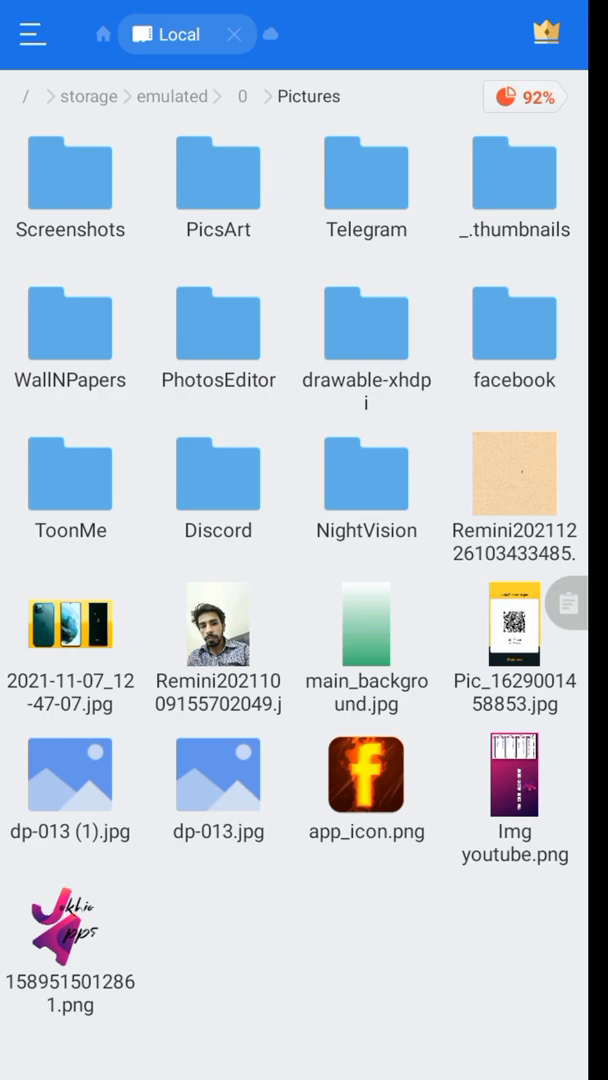
{"action": "left_click", "coordinate": [242, 96]}
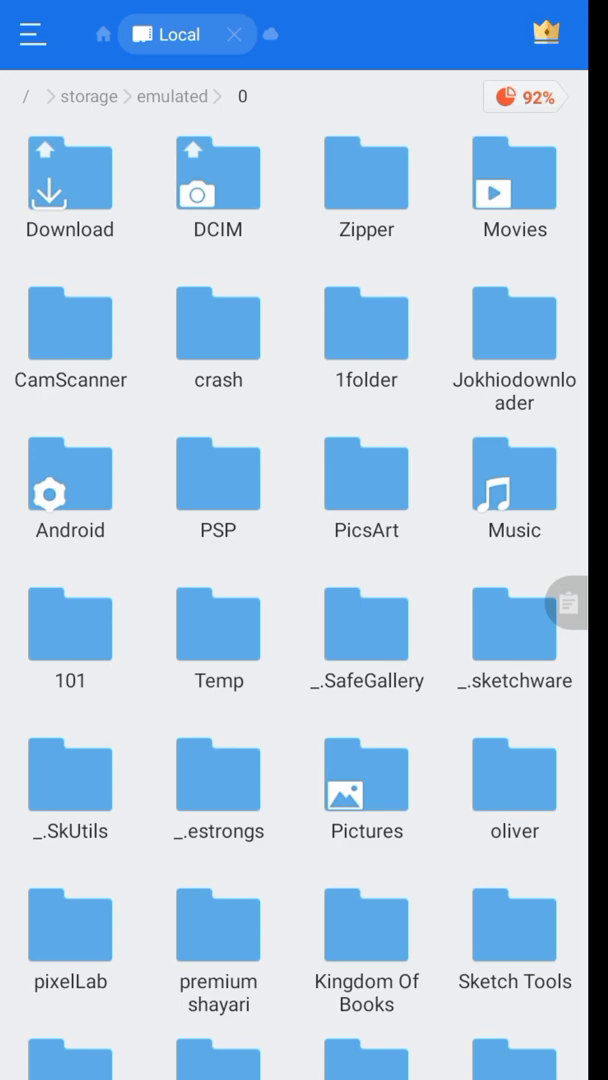
{"action": "left_click", "coordinate": [69, 475]}
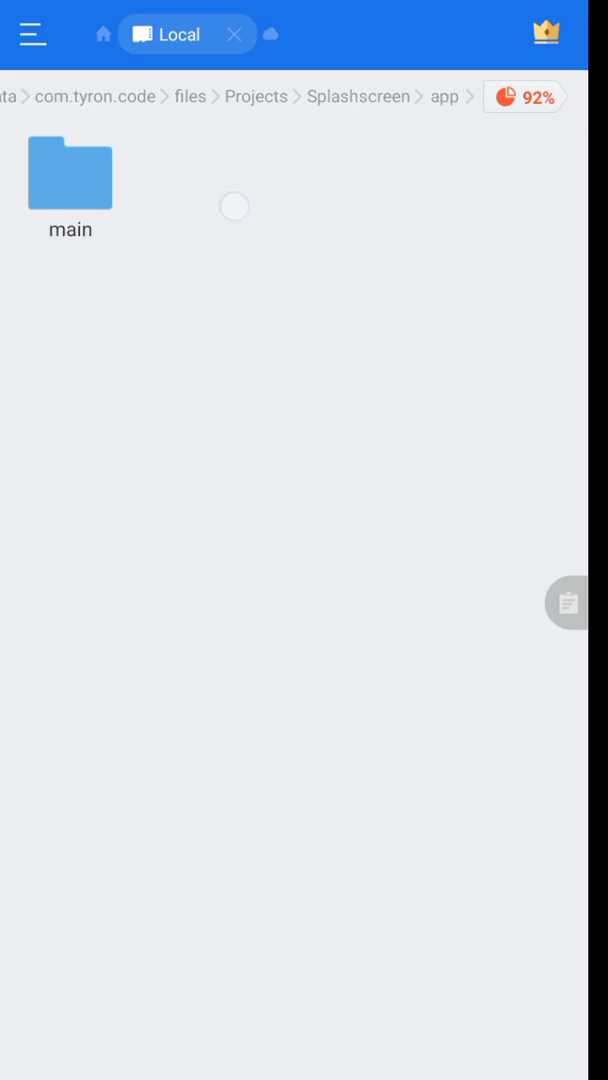
{"action": "double_click", "coordinate": [70, 175]}
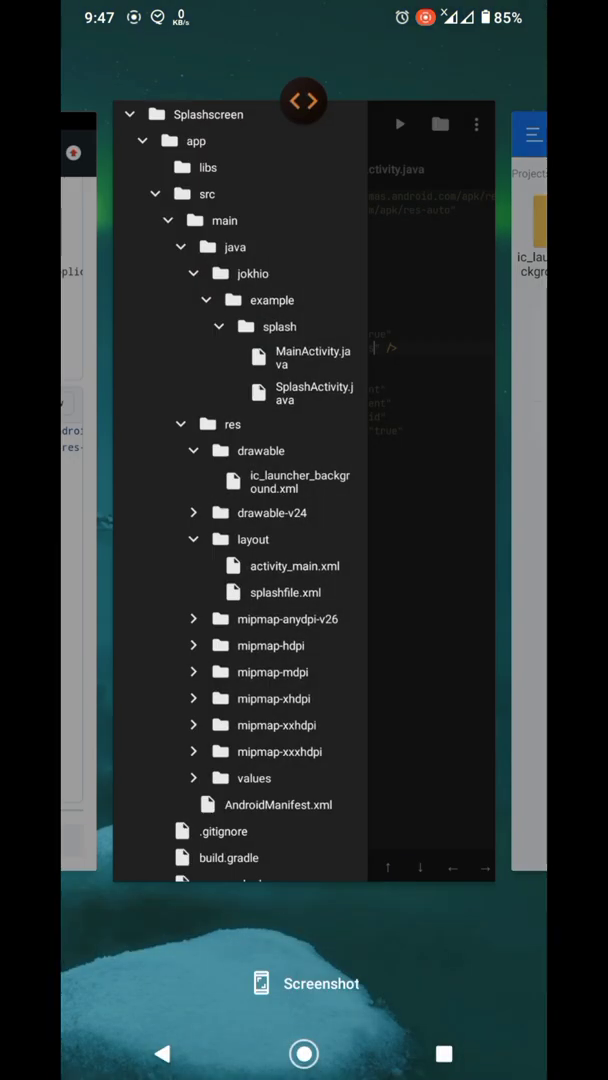
Rename the logo PNG in res/drawable to jokhioapps via ES File Explorer's Rename dialog.
{"action": "left_click", "coordinate": [285, 592]}
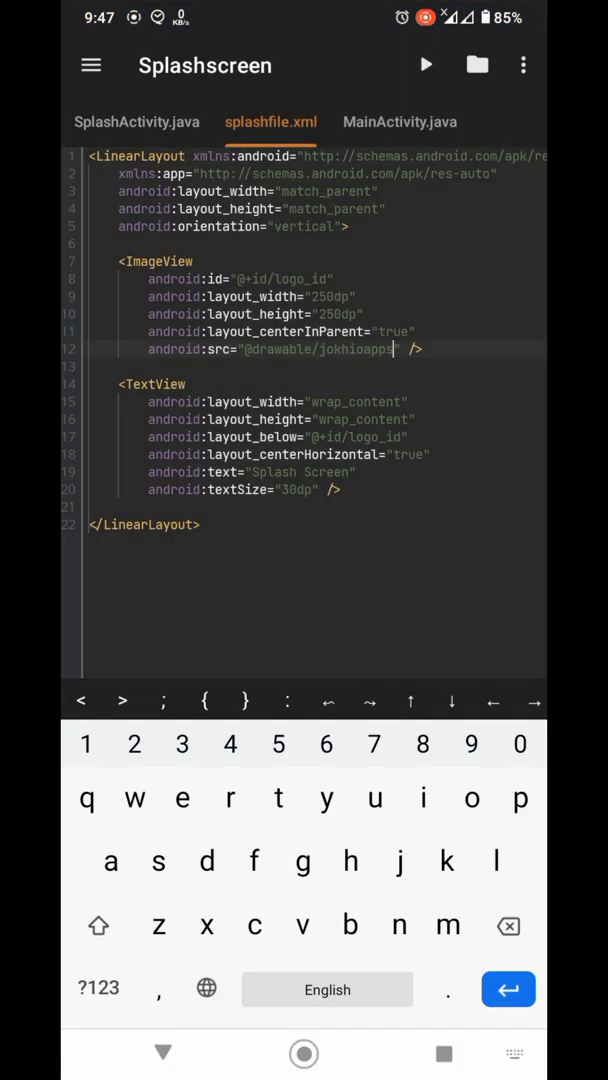
{"action": "double_click", "coordinate": [356, 349]}
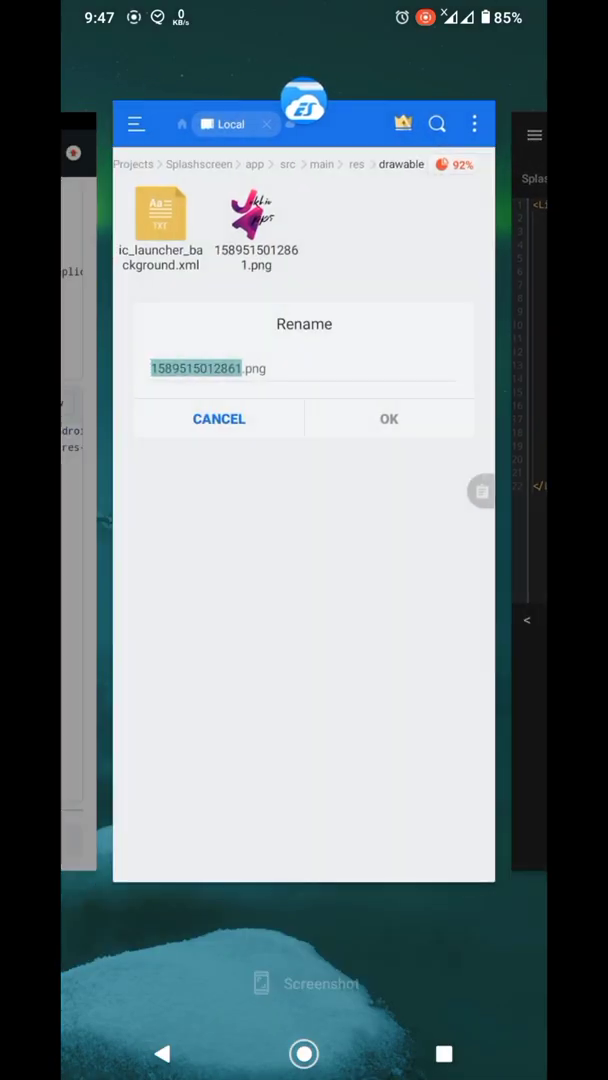
{"action": "type", "text": "jo.png"}
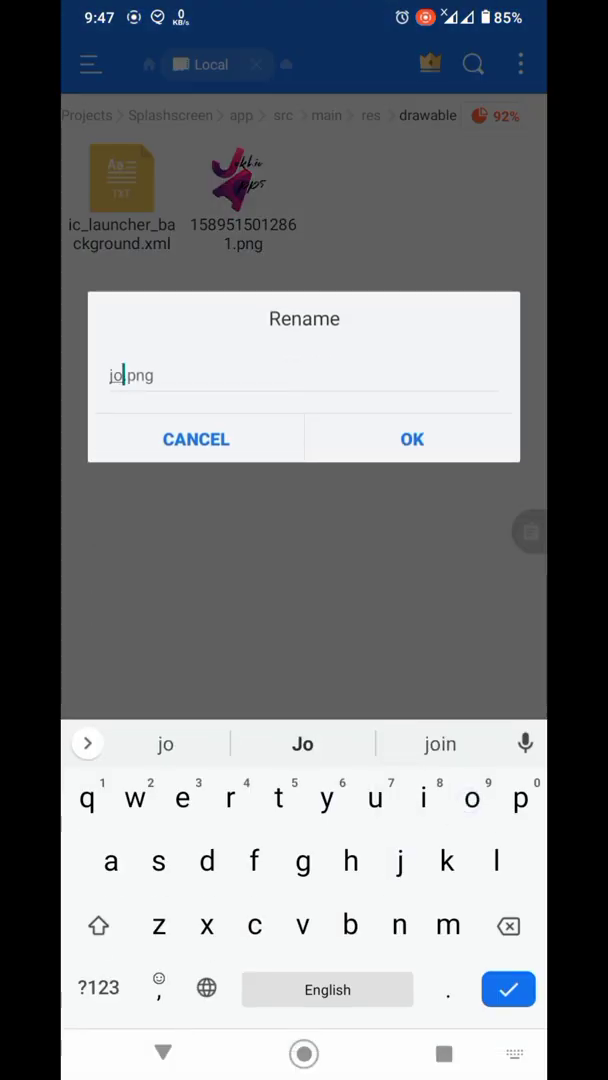
{"action": "type", "text": "khio"}
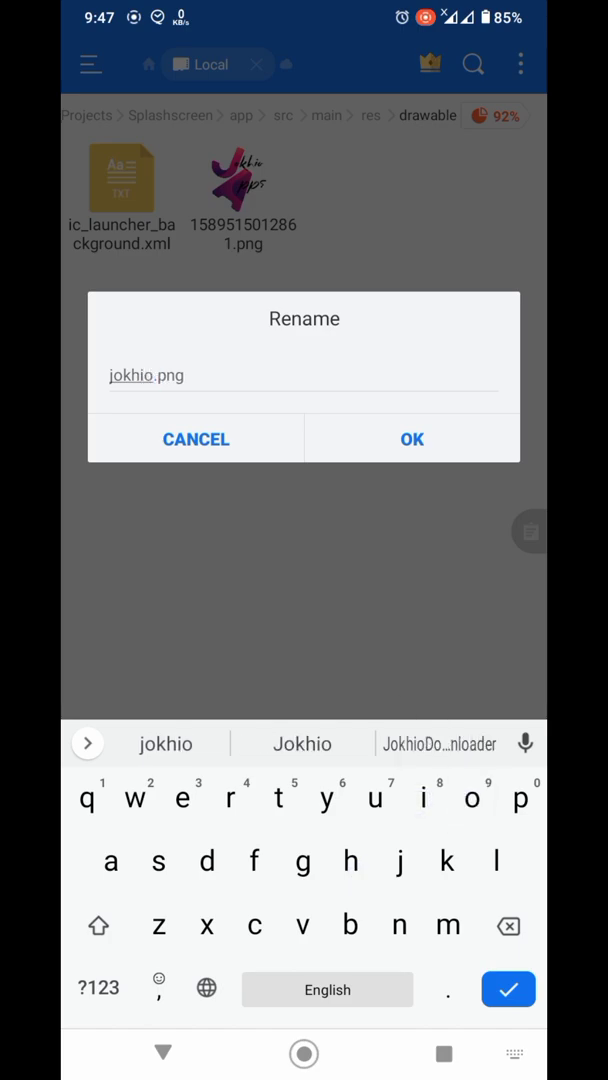
{"action": "type", "text": "apps"}
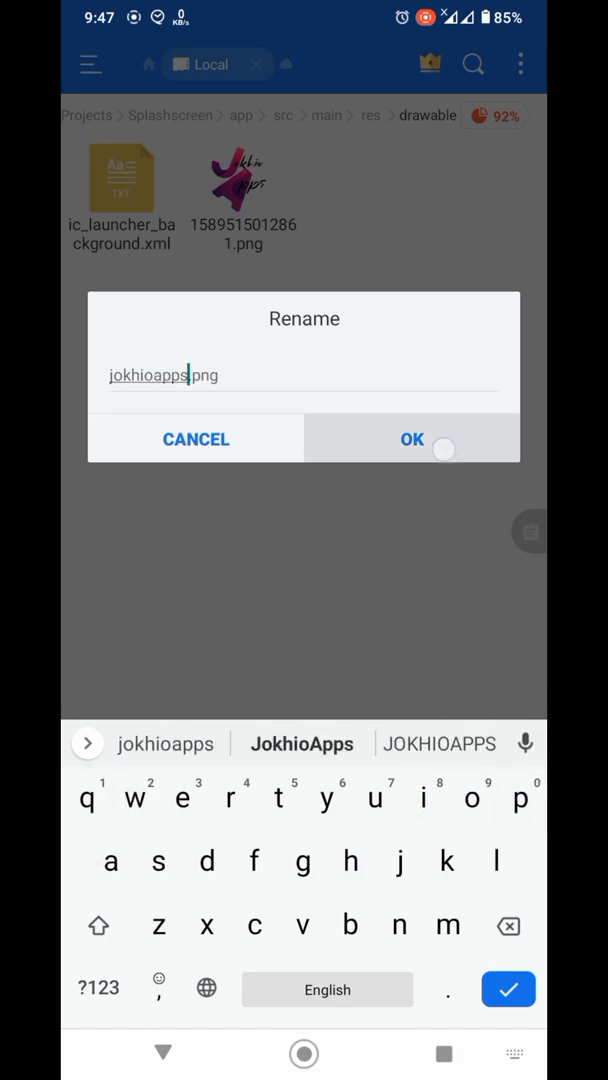
{"action": "left_click", "coordinate": [411, 439]}
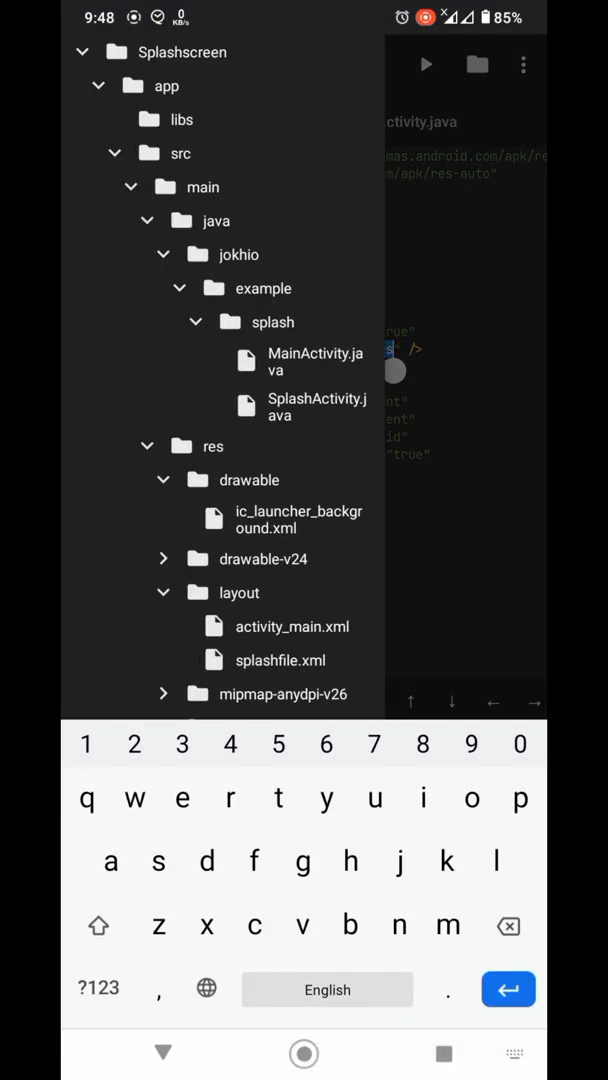
{"action": "left_click", "coordinate": [163, 480]}
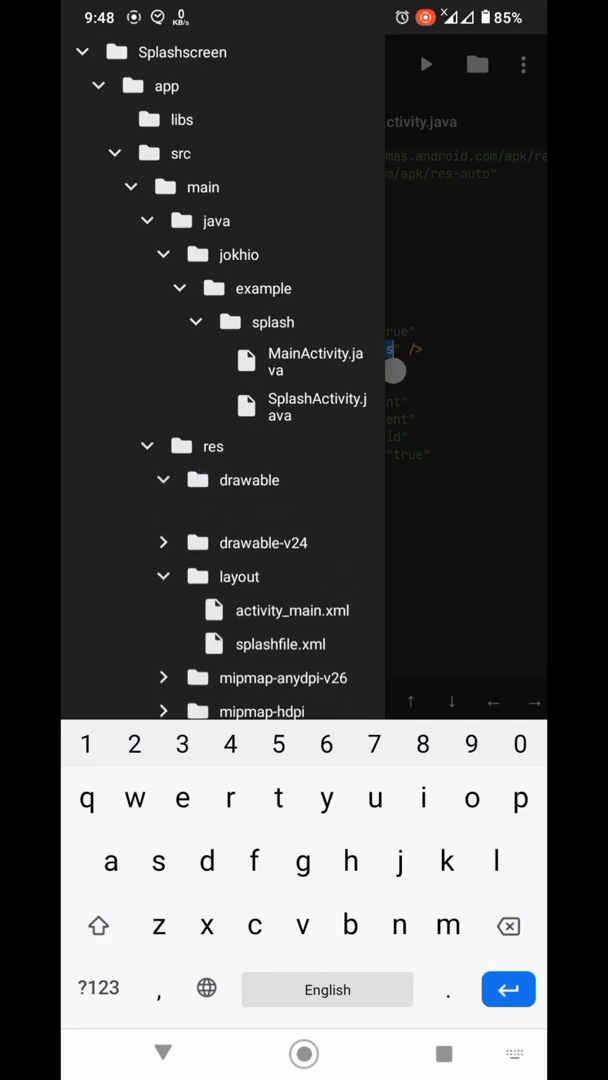
{"action": "left_click", "coordinate": [162, 480]}
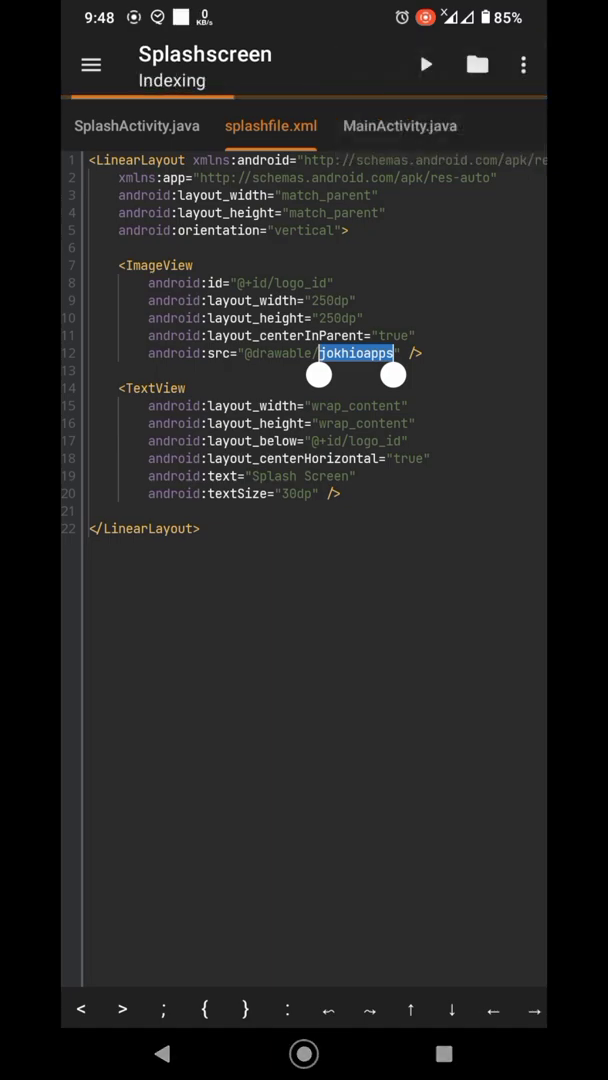
{"action": "left_click", "coordinate": [91, 64]}
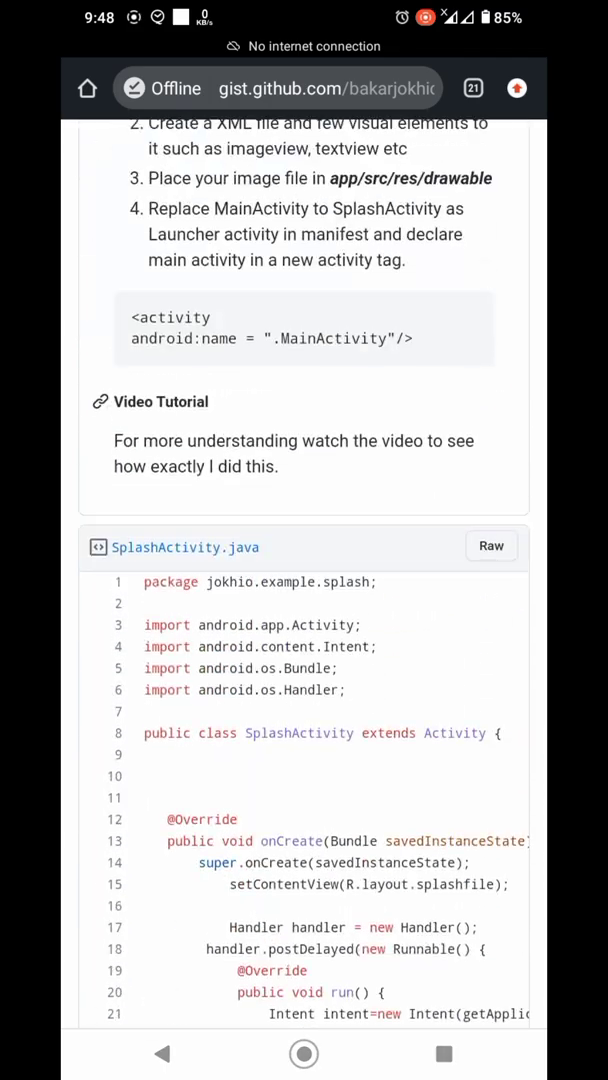
Review the gist's 'Creating a New Activity' steps and return to AndroidManifest.xml in CodeAssist.
{"action": "scroll", "scroll_direction": "up", "scroll_amount": 3}
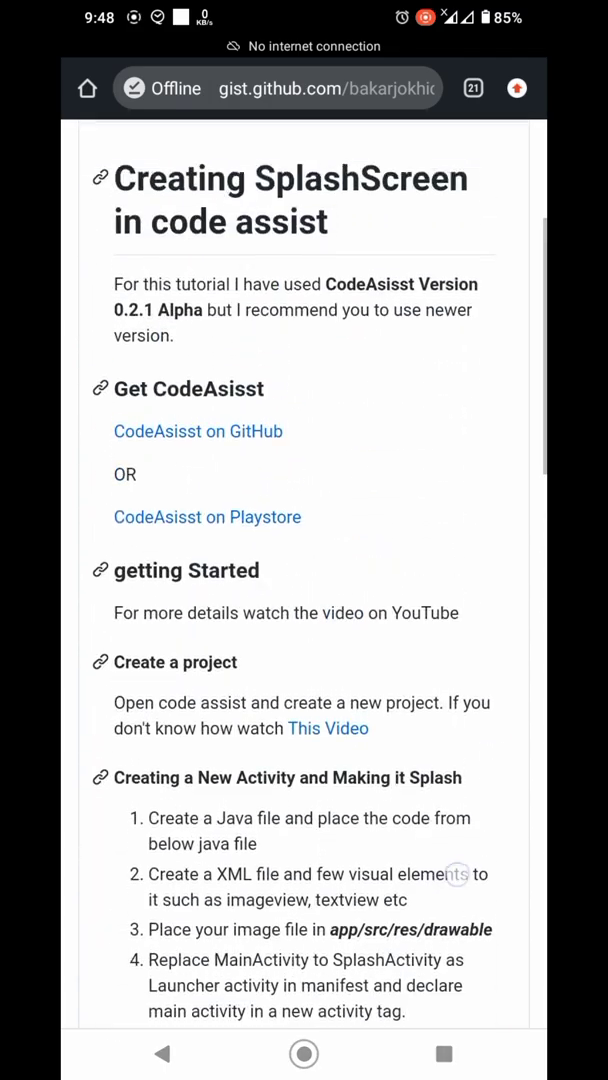
{"action": "scroll", "scroll_direction": "down", "scroll_amount": 3}
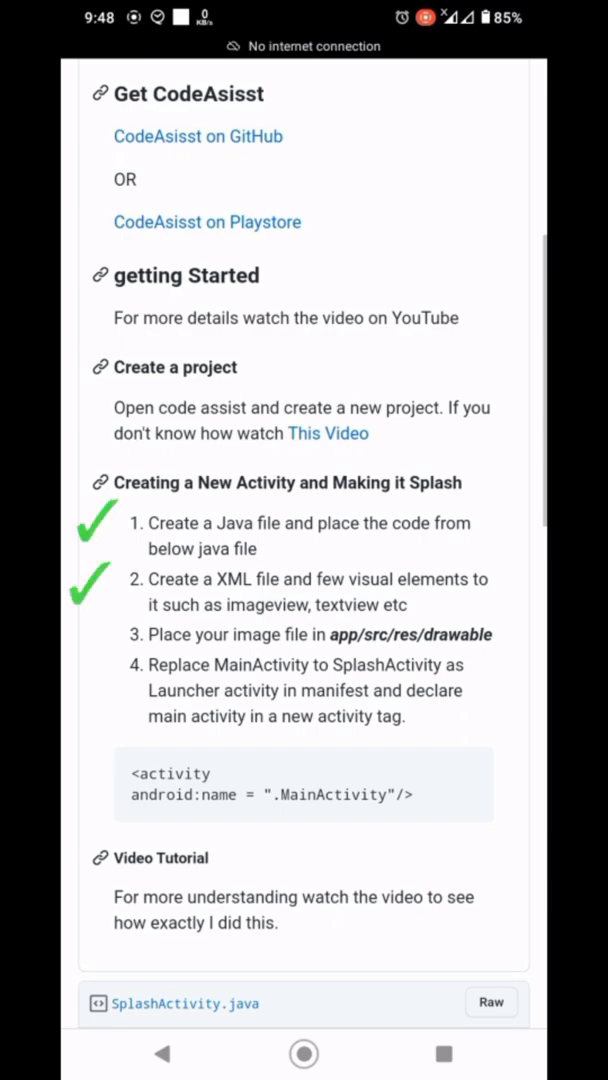
{"action": "left_click", "coordinate": [85, 633]}
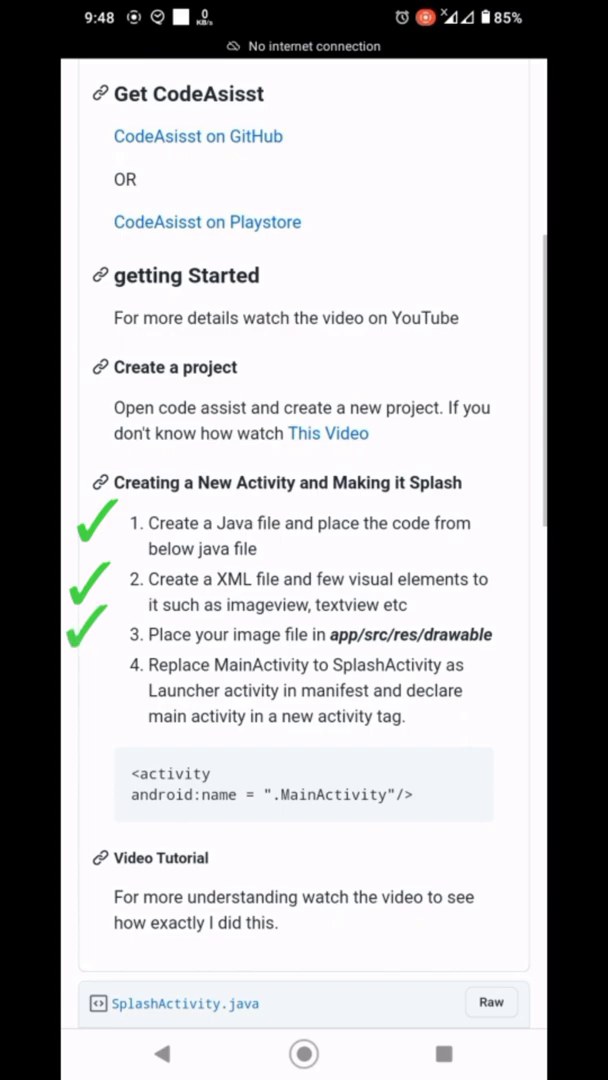
{"action": "double_click", "coordinate": [292, 689]}
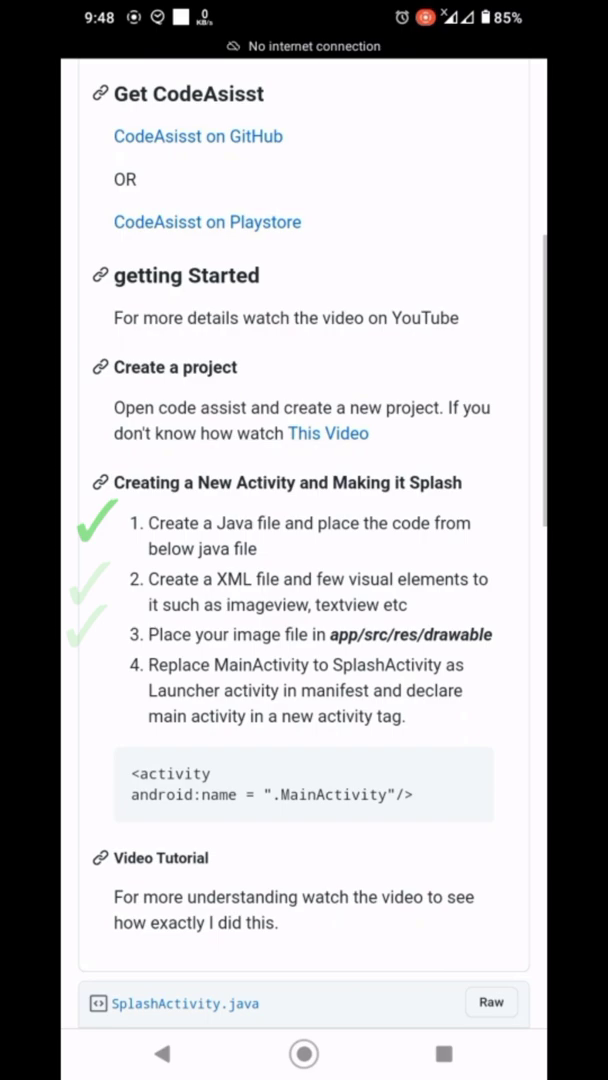
{"action": "scroll", "scroll_direction": "down", "scroll_amount": 3}
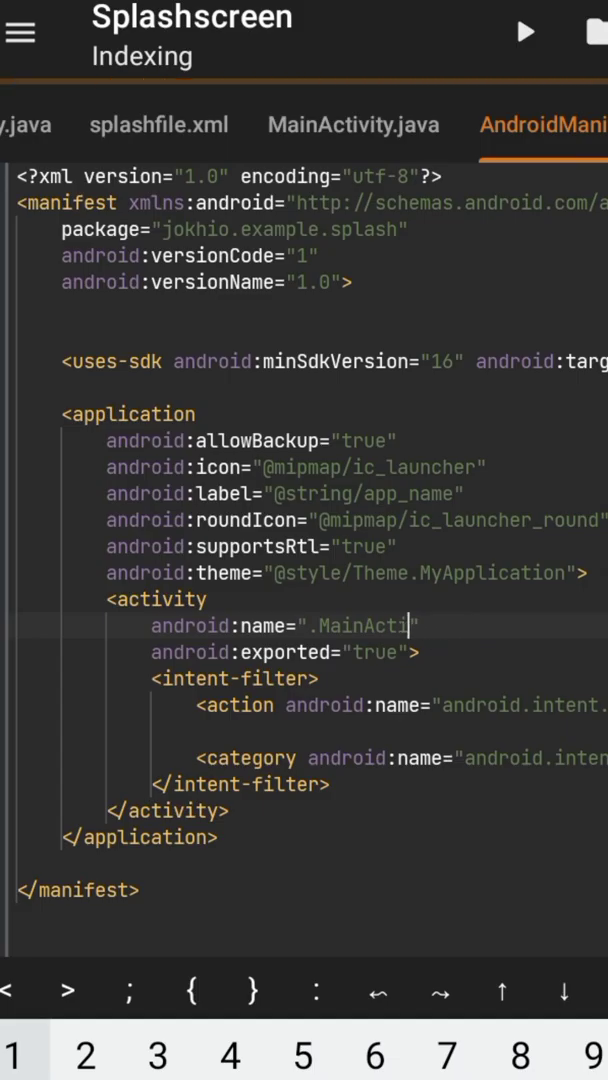
Make .SplashActivity the launcher activity and paste <activity android:name=".MainActivity"/> before </application>.
{"action": "key", "text": "BackSpace"}
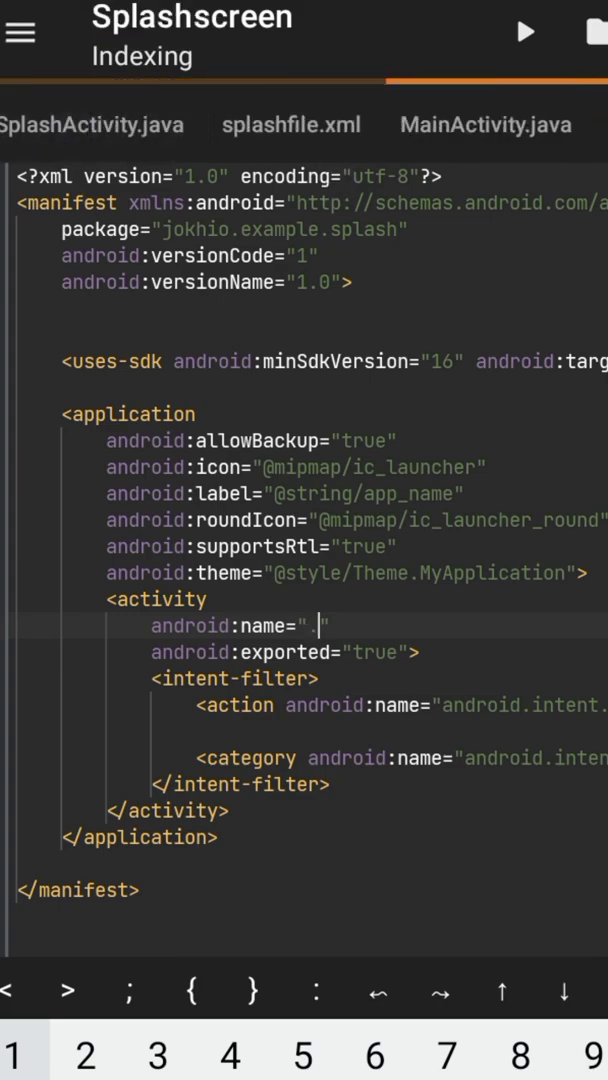
{"action": "type", "text": ".SplashA"}
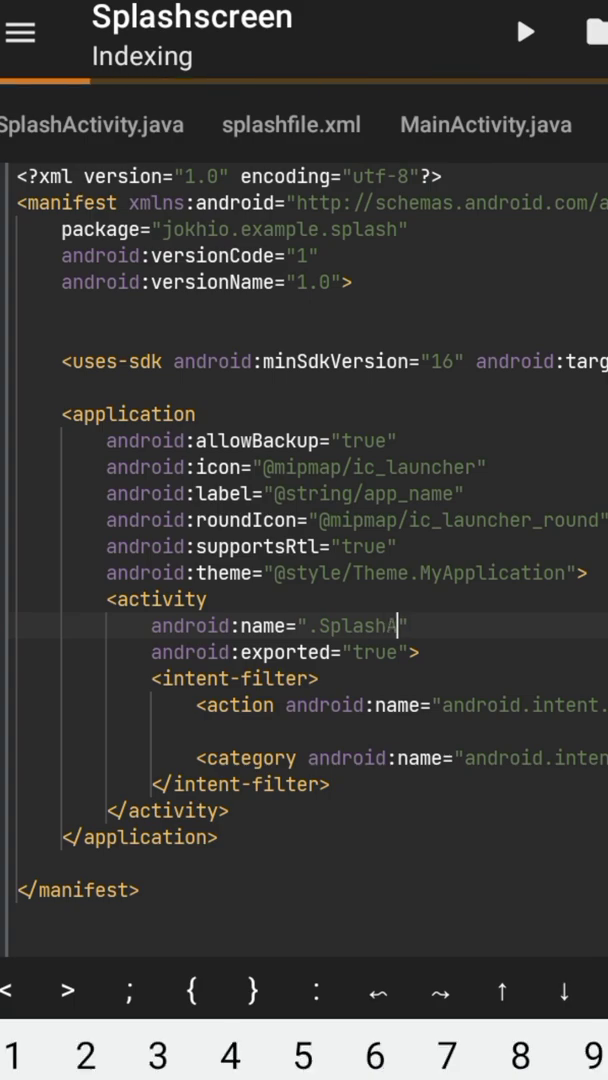
{"action": "type", "text": "ctivity"}
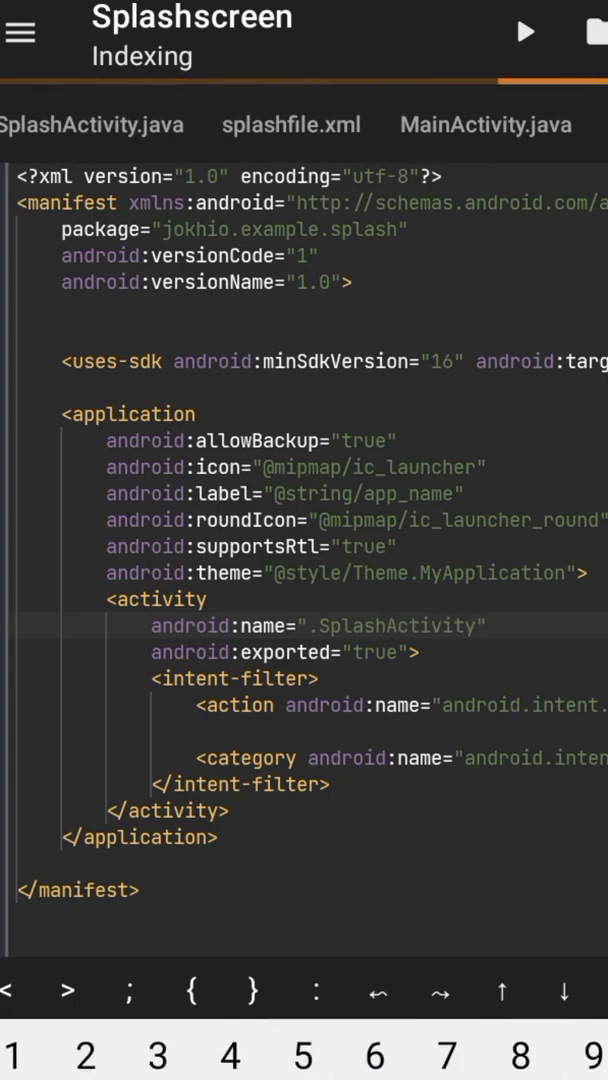
{"action": "left_click", "coordinate": [475, 625]}
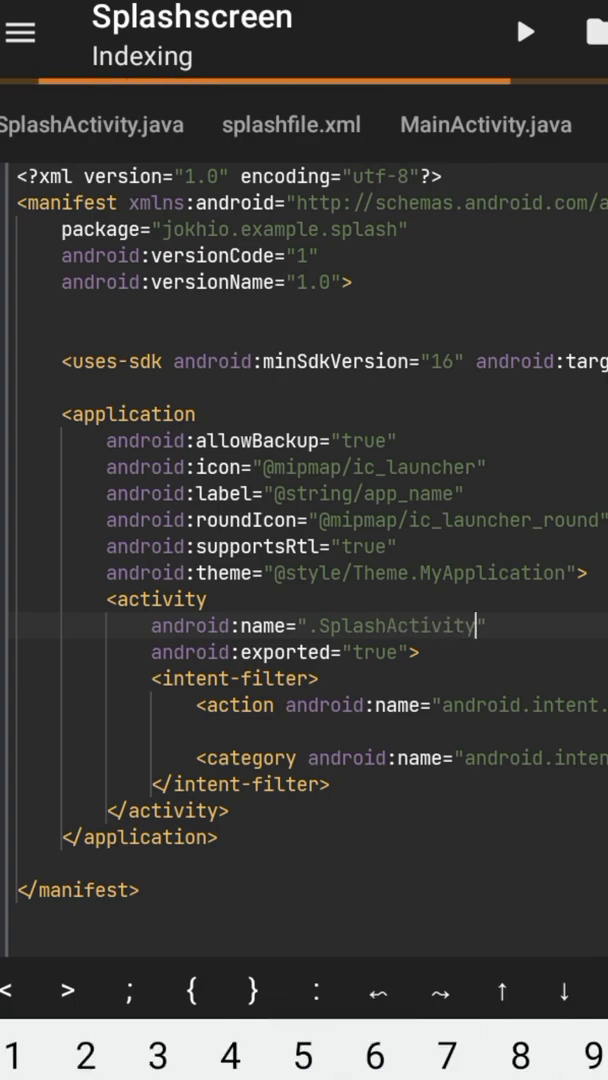
{"action": "left_click", "coordinate": [340, 80]}
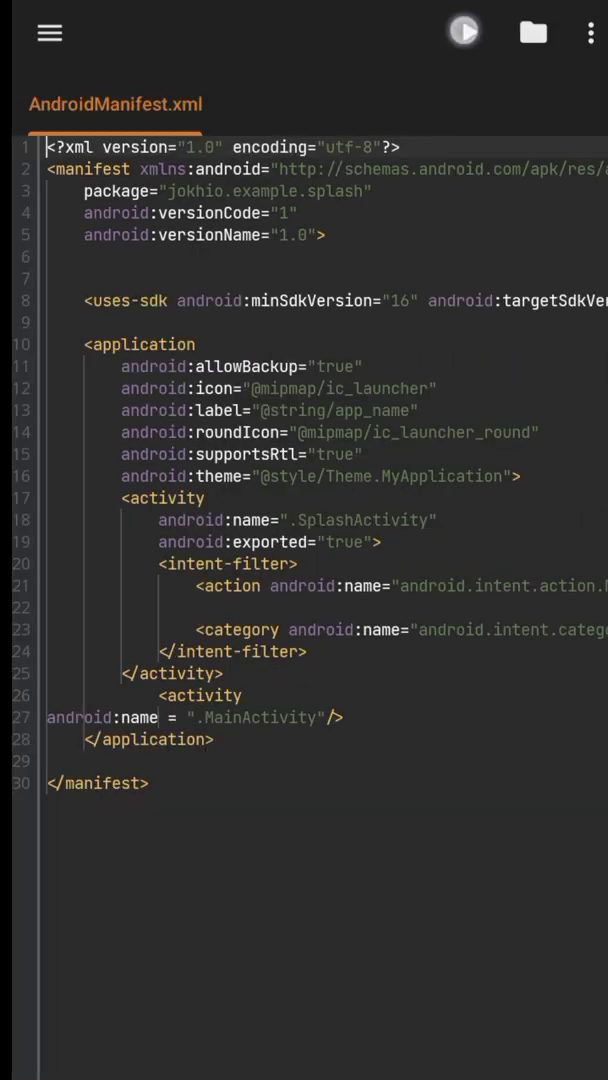
Build and install the Splashscreen app, dismiss the 'App installed' notice, and reopen splashfile.xml.
{"action": "left_click", "coordinate": [463, 32]}
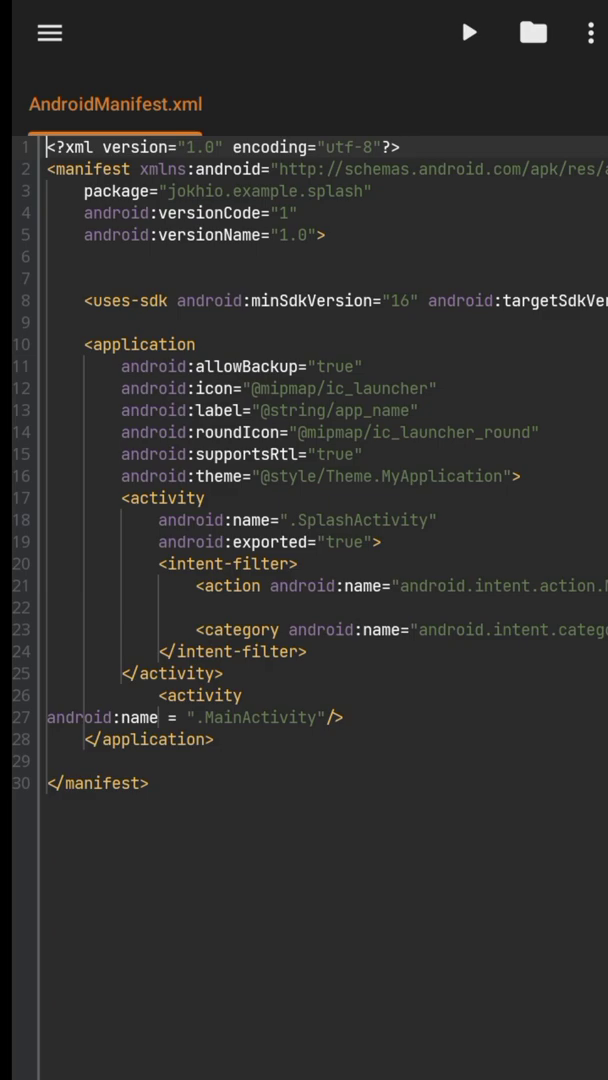
{"action": "left_click", "coordinate": [468, 32]}
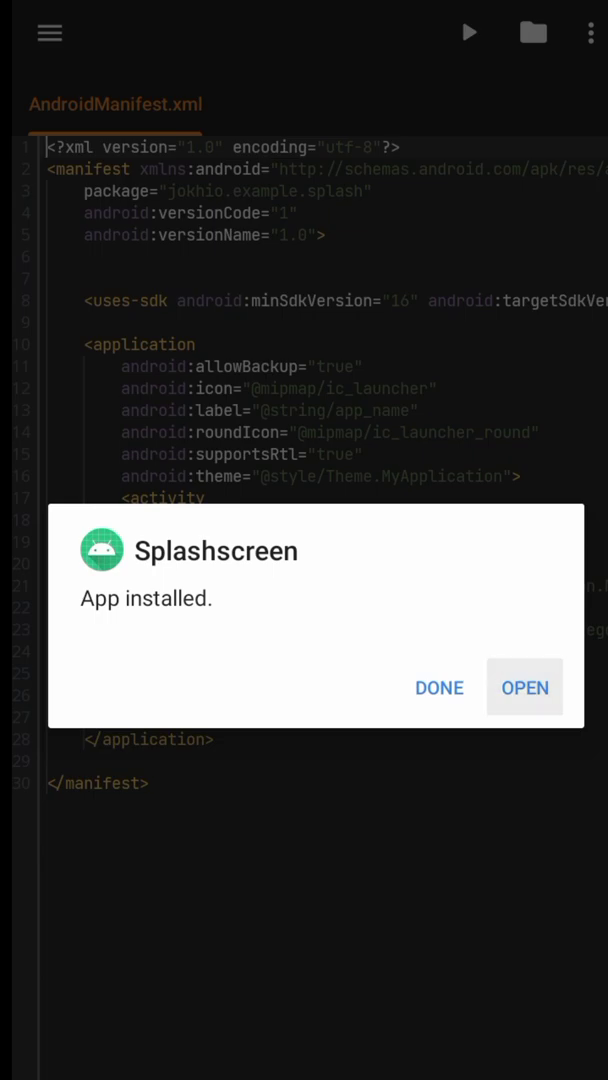
{"action": "left_click", "coordinate": [439, 688]}
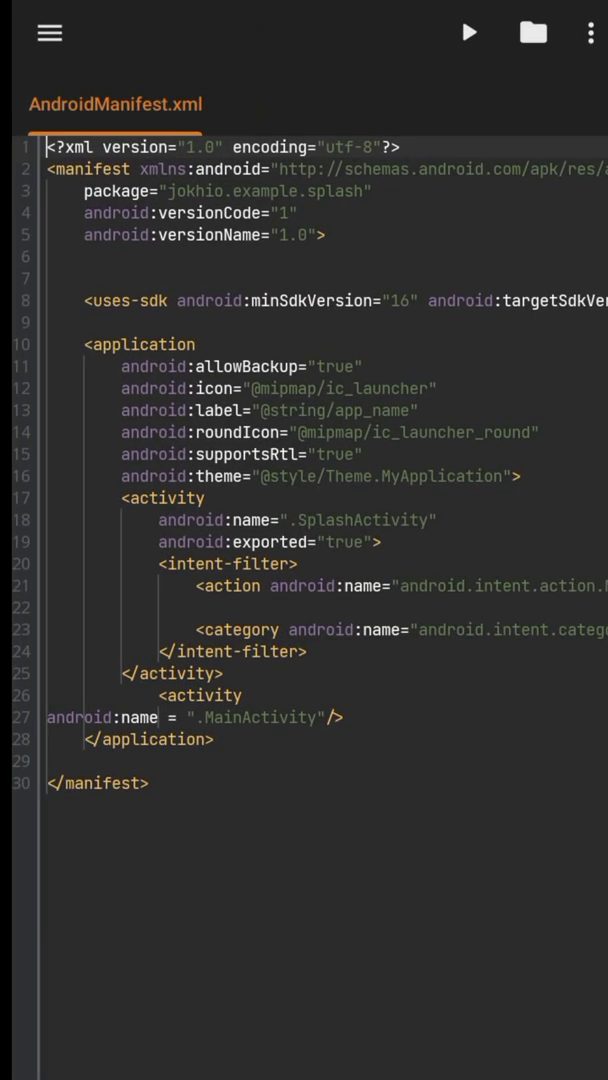
{"action": "left_click", "coordinate": [48, 32]}
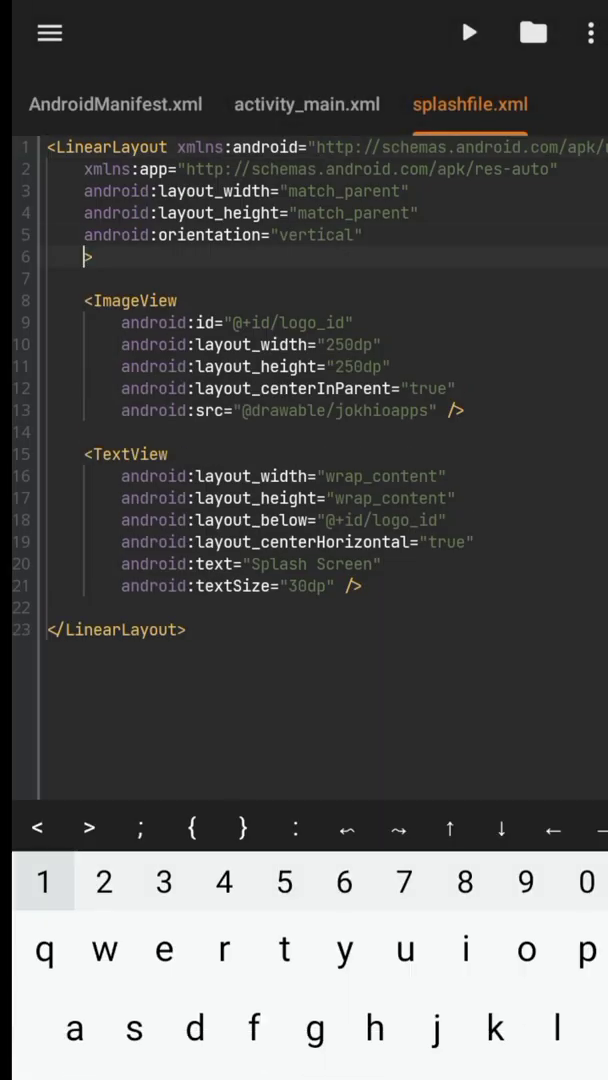
Add android:gravity="center" to the root LinearLayout in splashfile.xml.
{"action": "type", "text": "androi"}
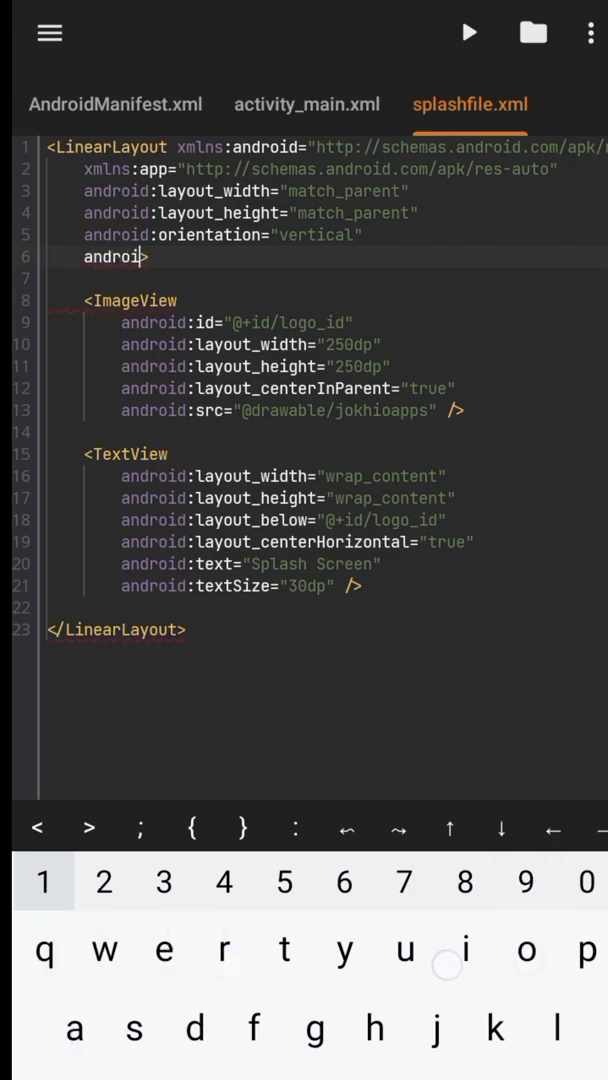
{"action": "type", "text": "d:"}
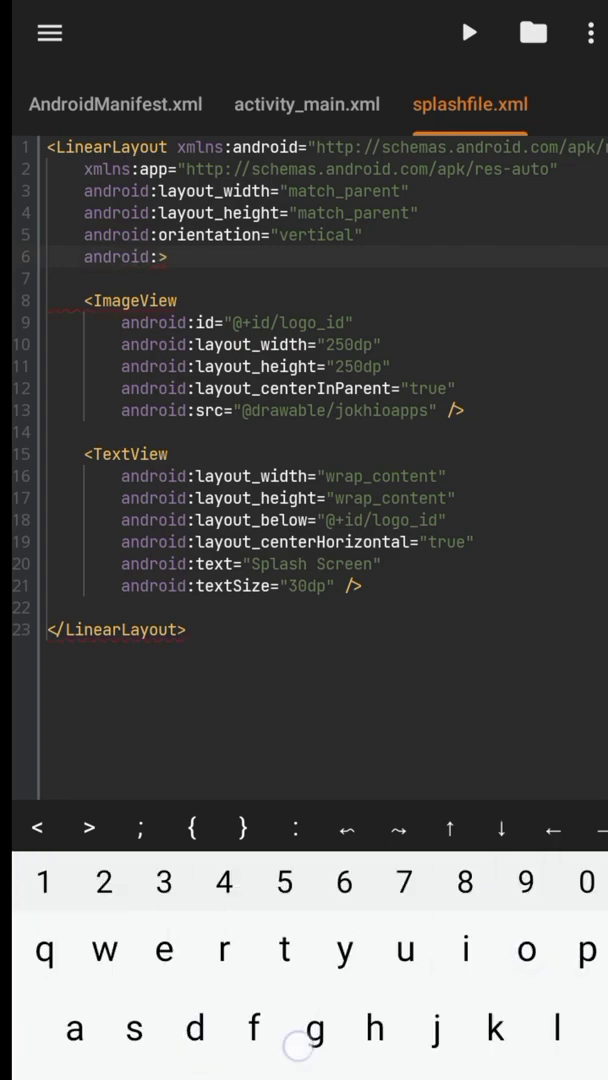
{"action": "type", "text": "gravity"}
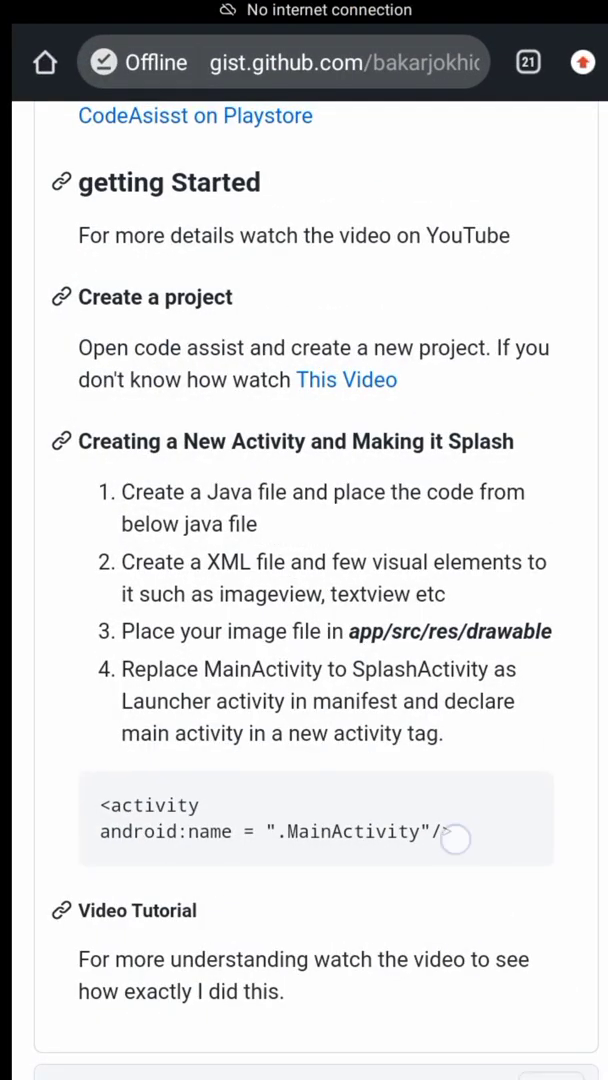
{"action": "scroll", "scroll_direction": "down", "scroll_amount": 3}
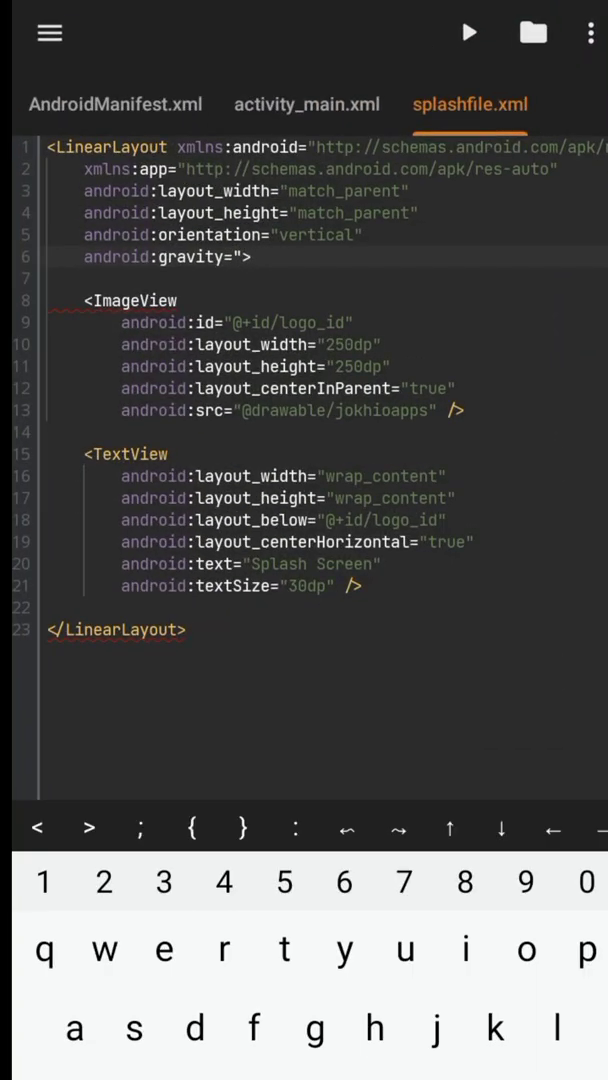
{"action": "type", "text": "center\""}
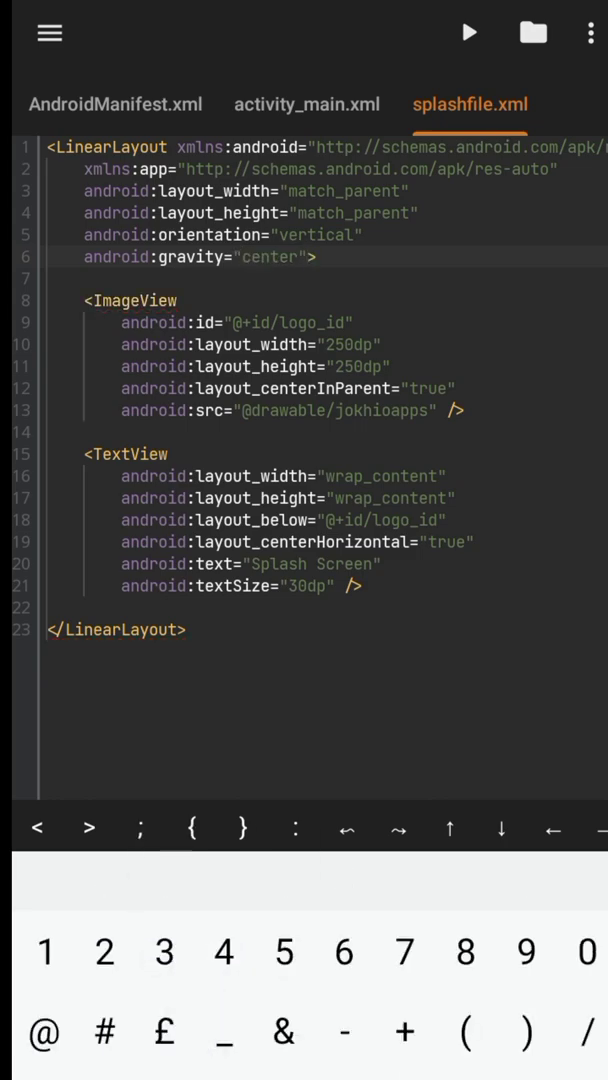
{"action": "left_click", "coordinate": [306, 104]}
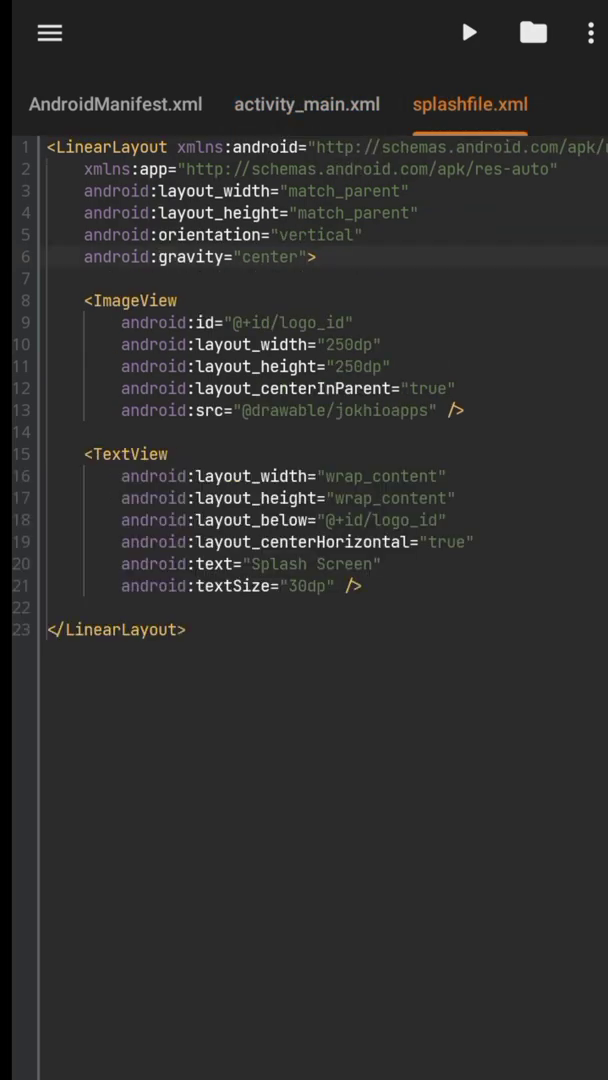
Add android:textSize="30dp" to the Hello World TextView in activity_main.xml and start a build.
{"action": "left_click", "coordinate": [307, 104]}
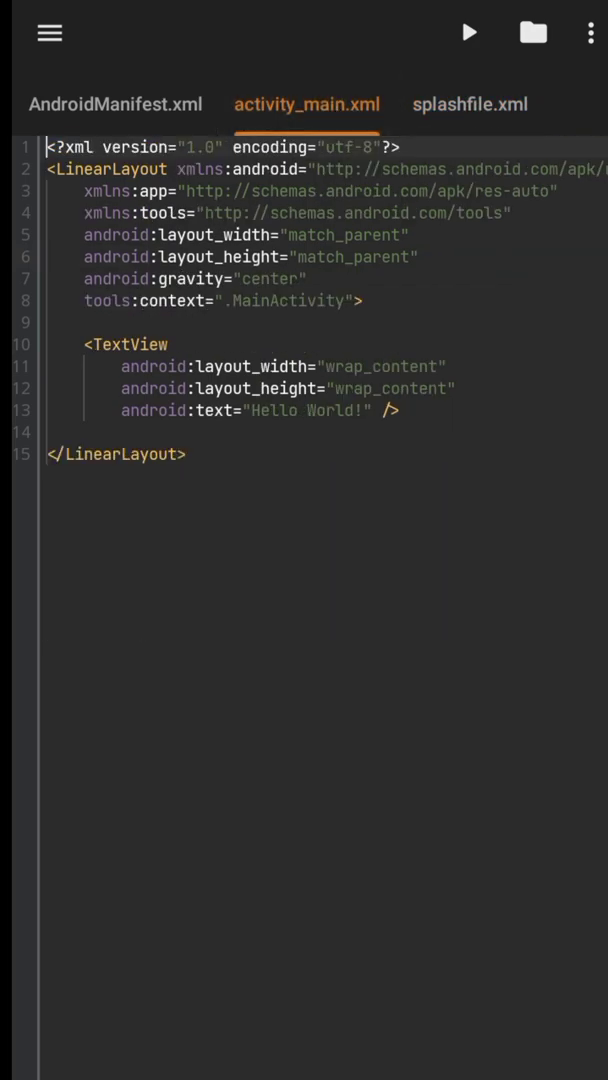
{"action": "type", "text": "androi/>"}
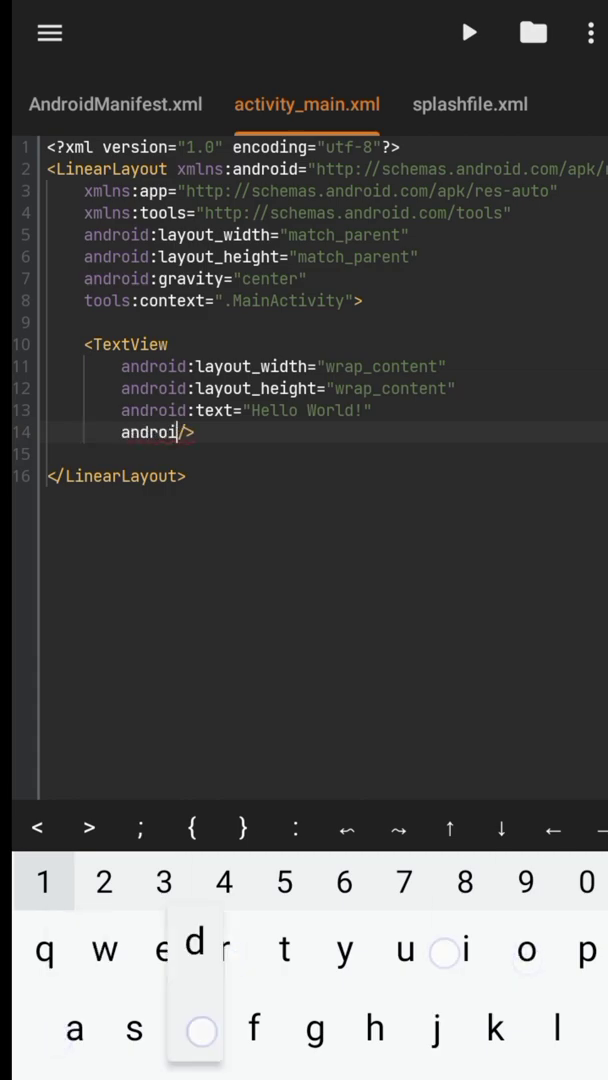
{"action": "type", "text": "d:te"}
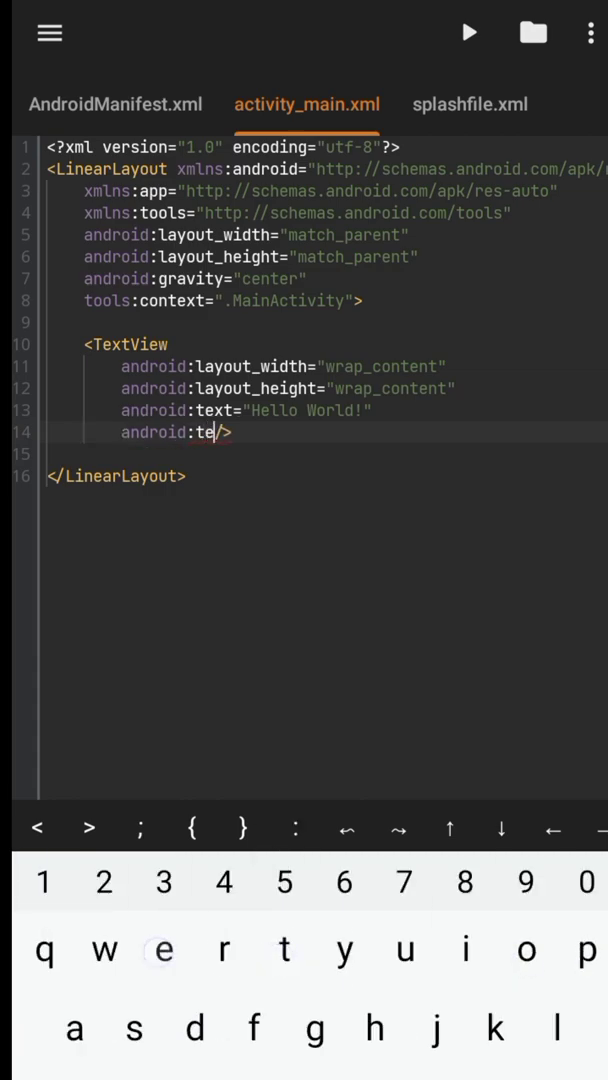
{"action": "type", "text": "xtSize"}
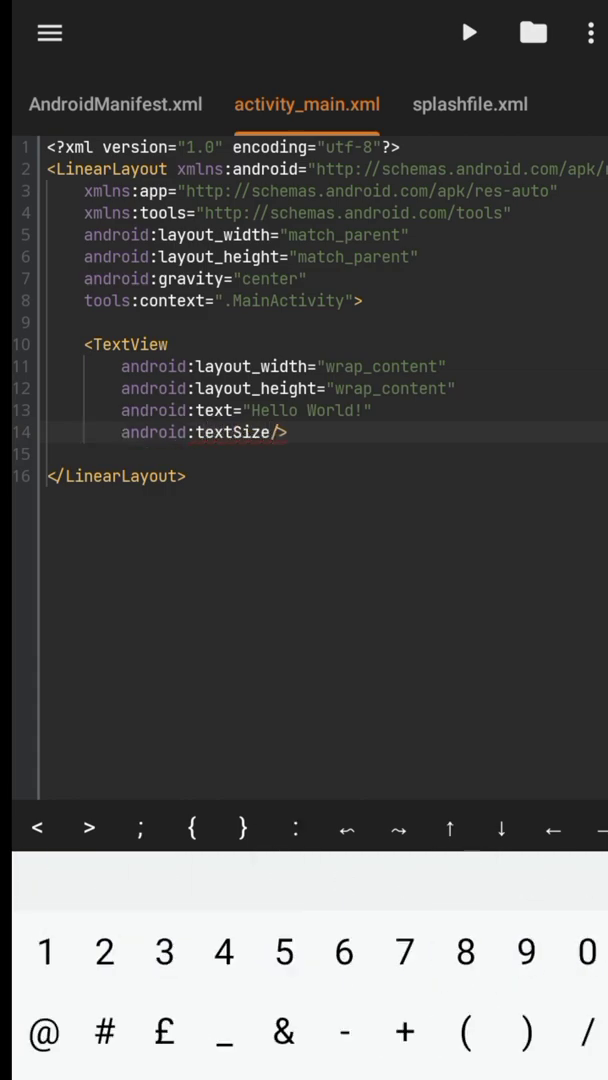
{"action": "type", "text": "\""}
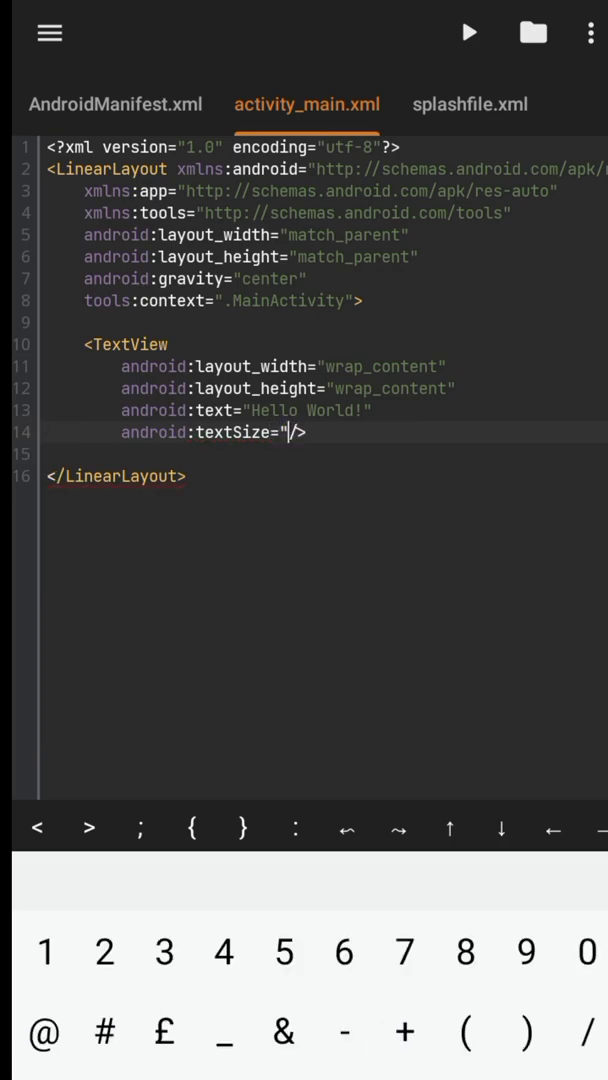
{"action": "type", "text": "30dp"}
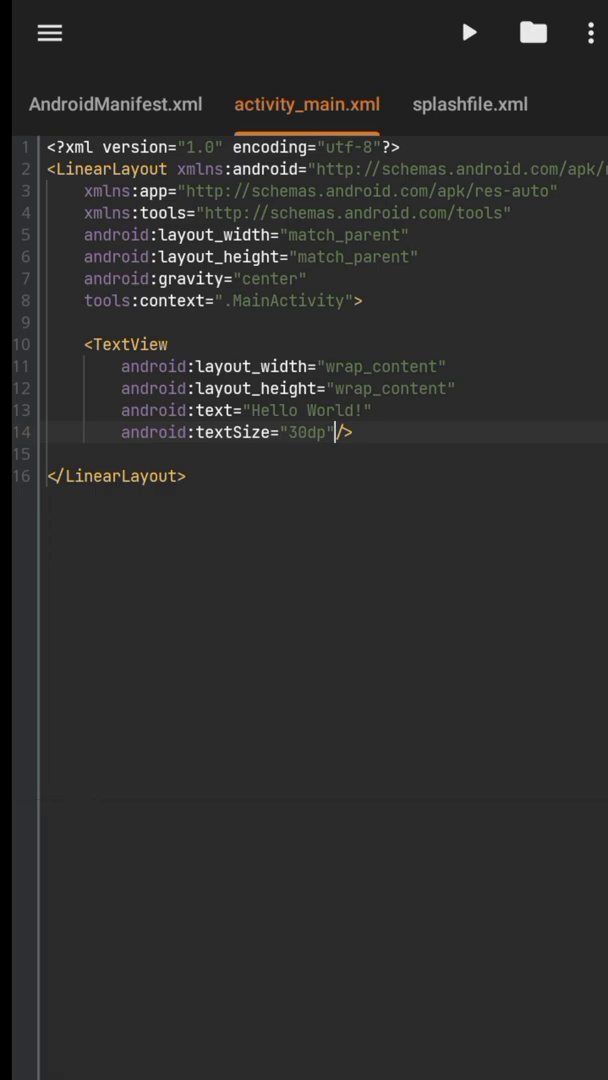
{"action": "left_click", "coordinate": [469, 32]}
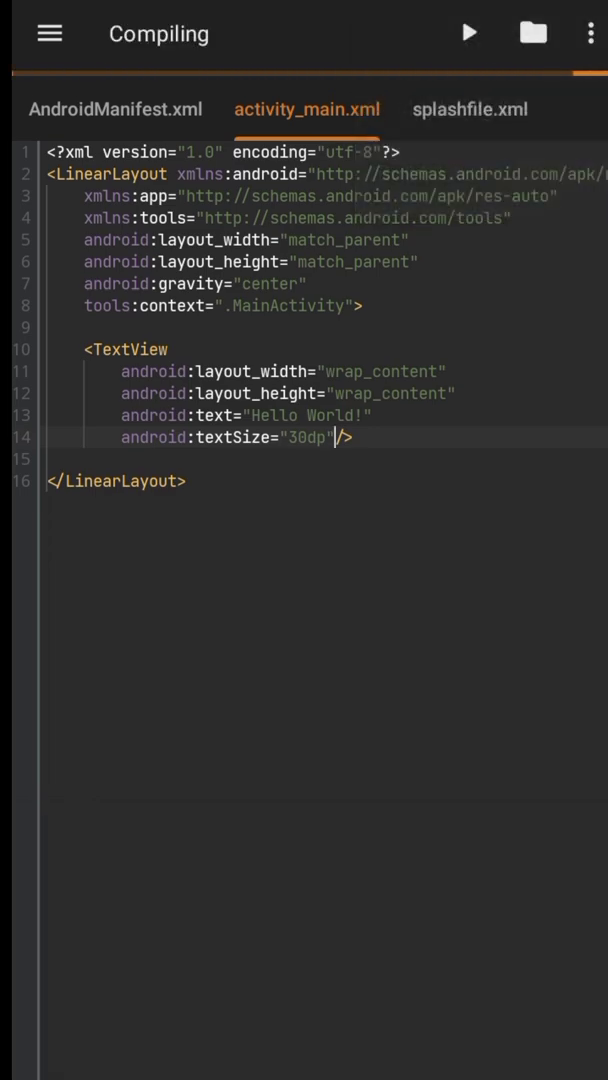
Install the rebuilt app and launch it to show the Jokhio Apps logo above 'Splash Screen' text.
{"action": "left_click", "coordinate": [468, 33]}
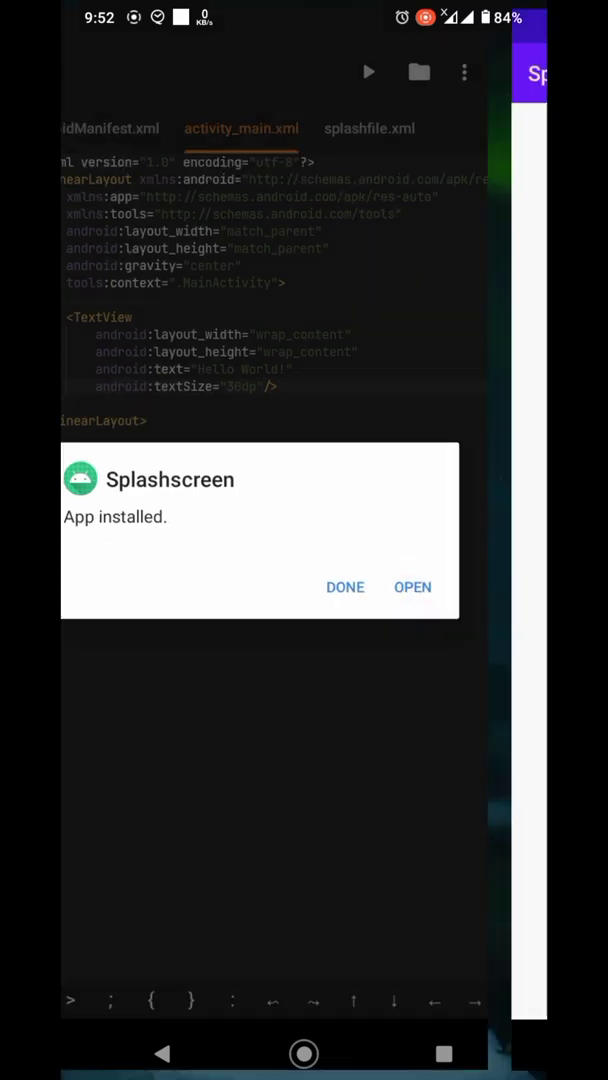
{"action": "left_click", "coordinate": [412, 587]}
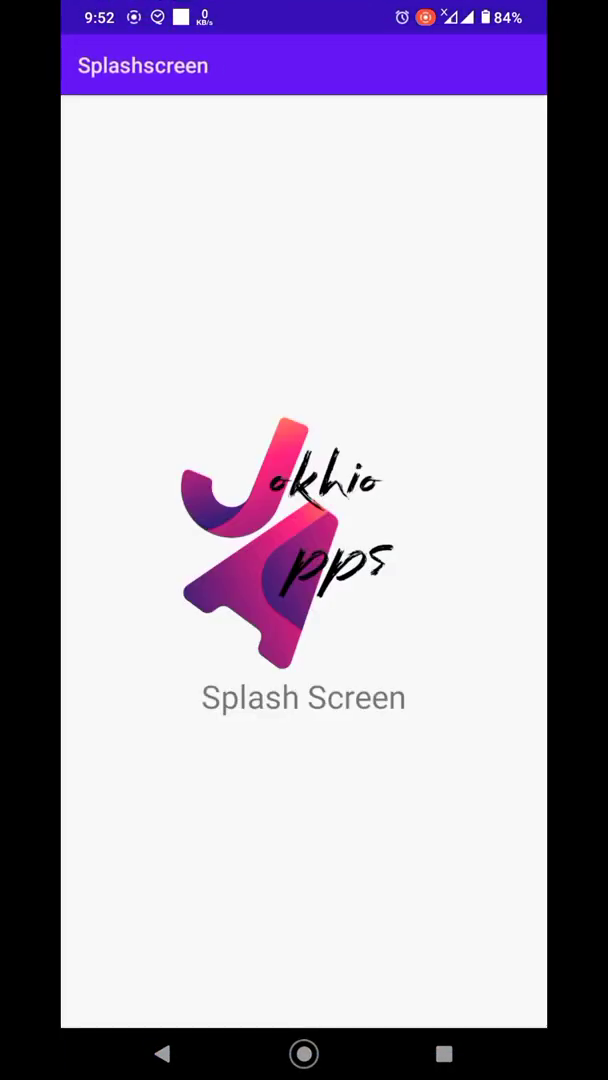